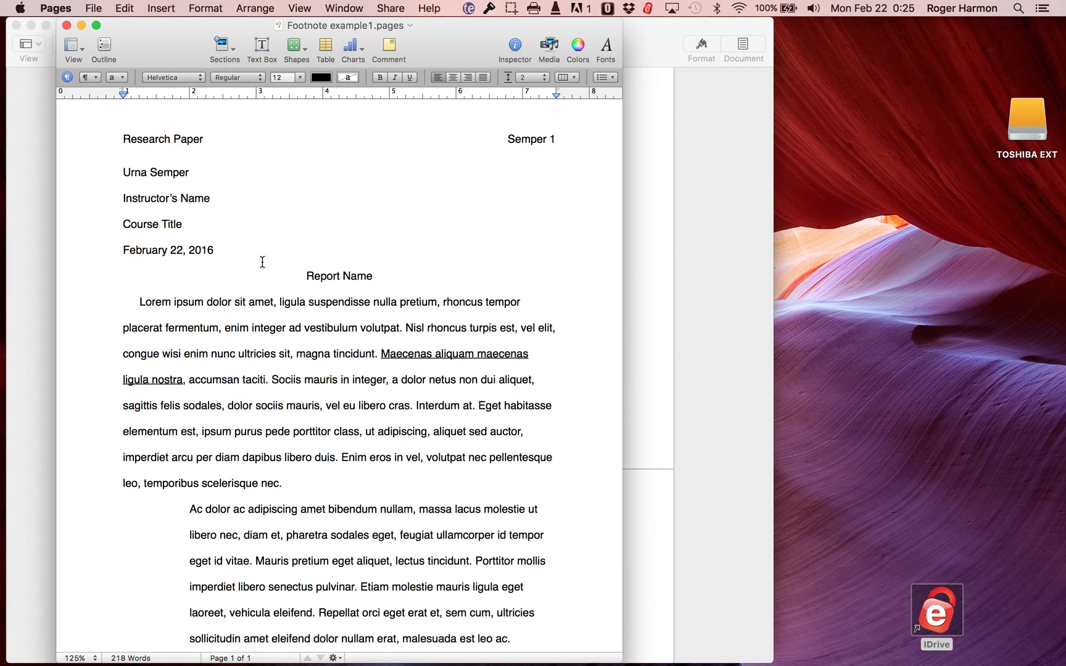
Check the Pages '09 version in About Pages, then close the version window
click(215, 251)
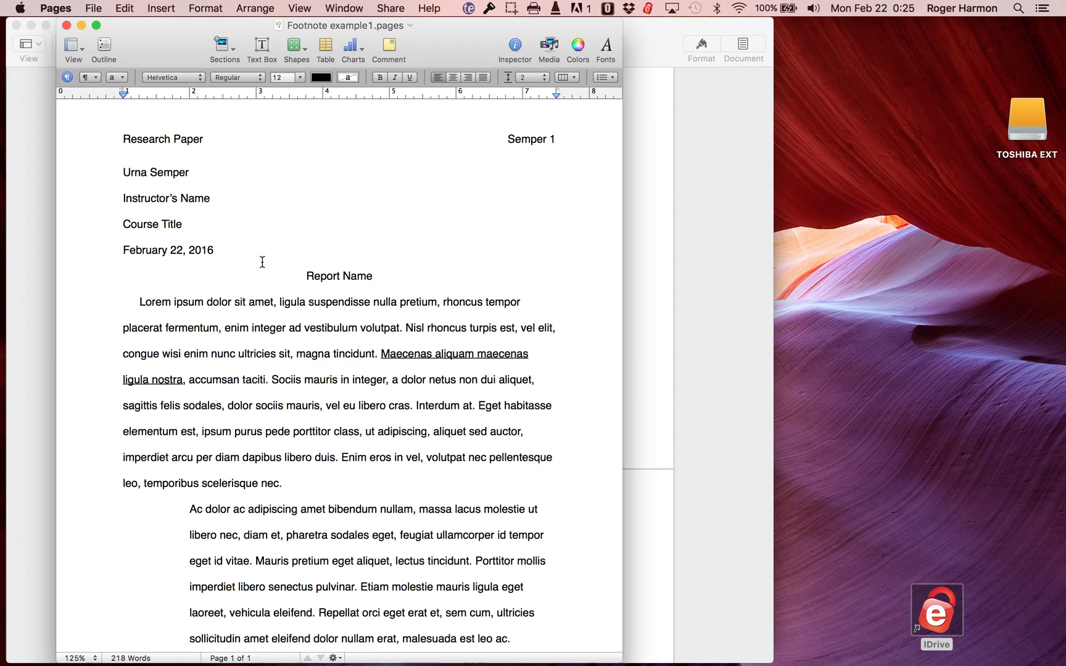
click(215, 251)
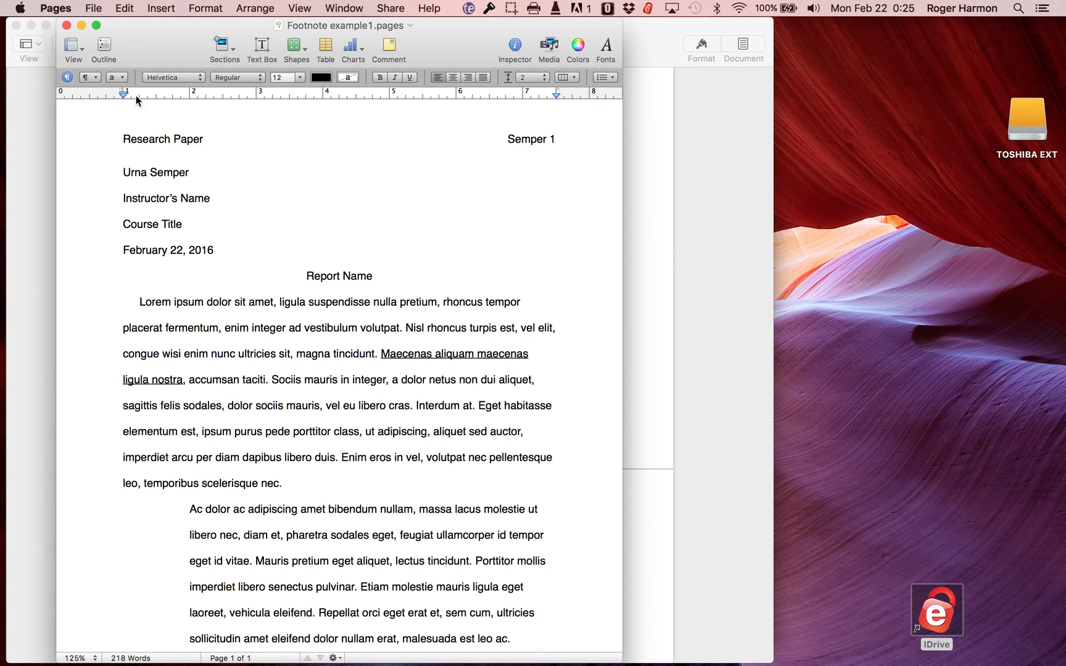
mouse_move(55, 8)
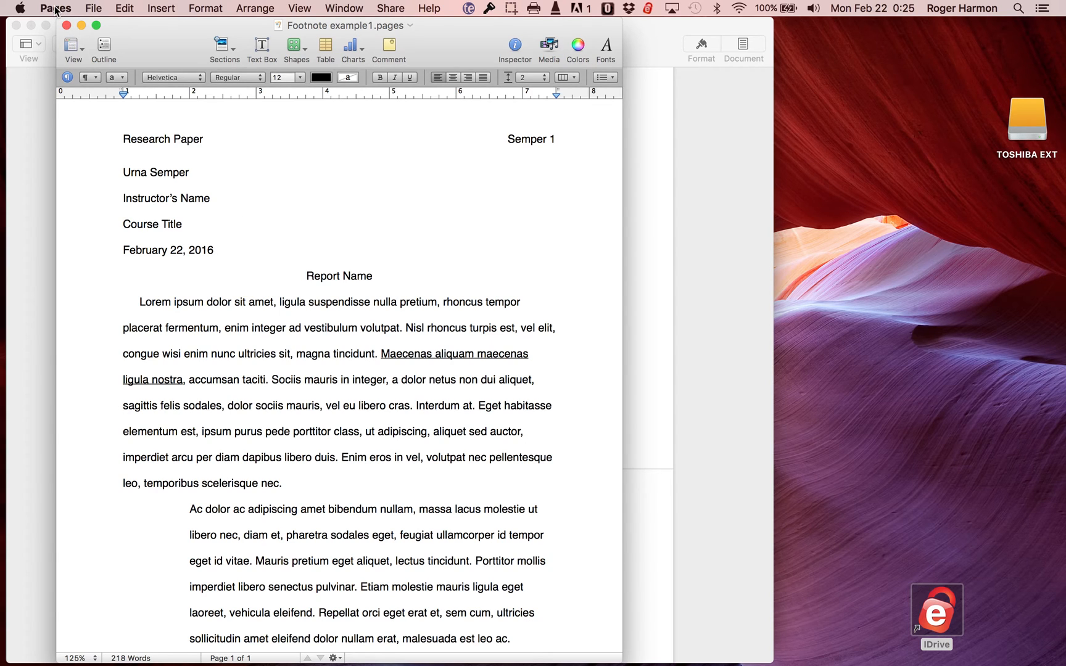
click(215, 251)
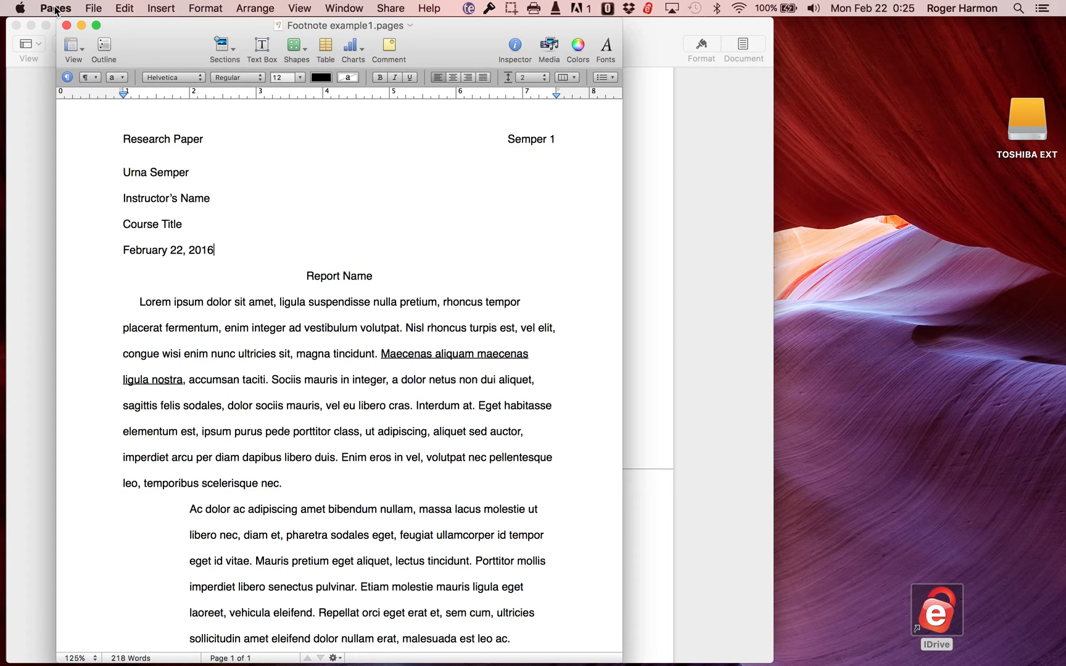
click(55, 8)
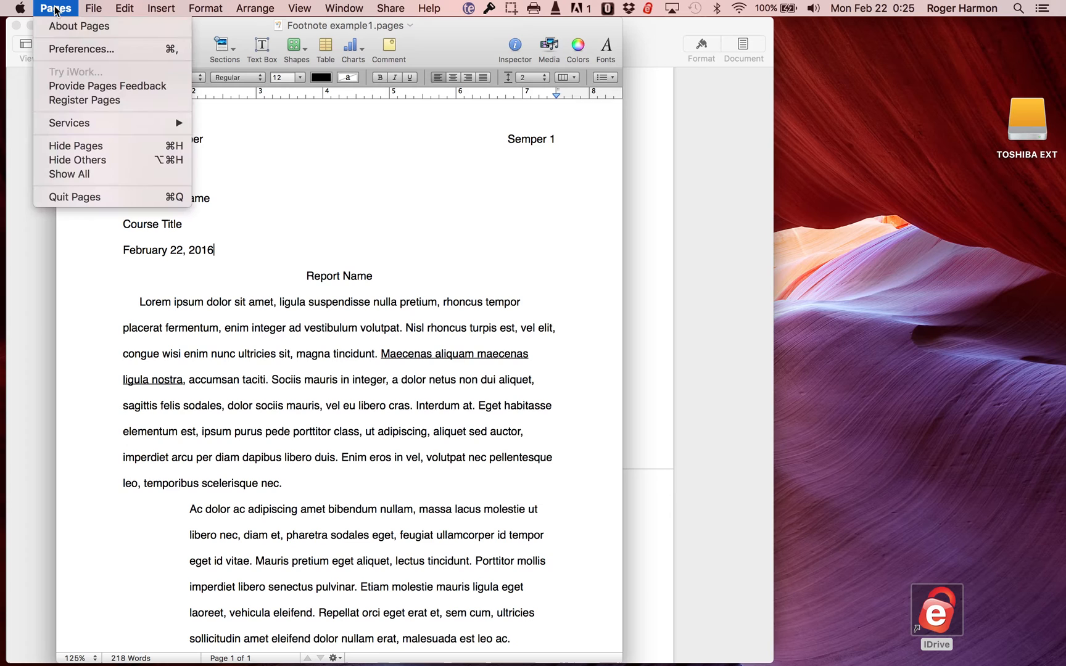
mouse_move(79, 26)
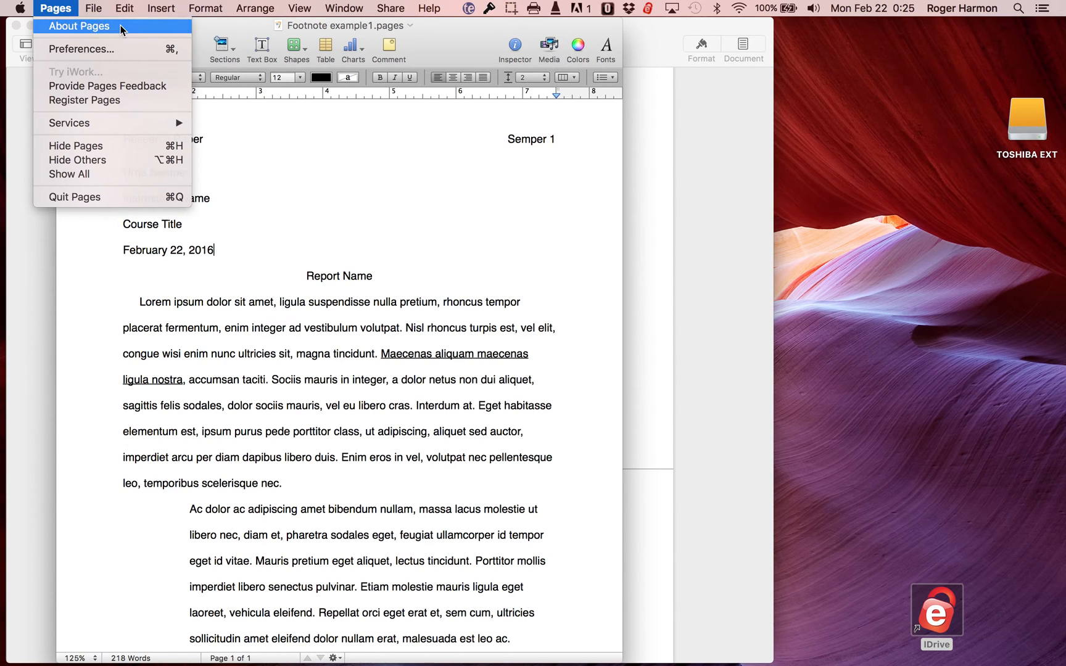
click(80, 26)
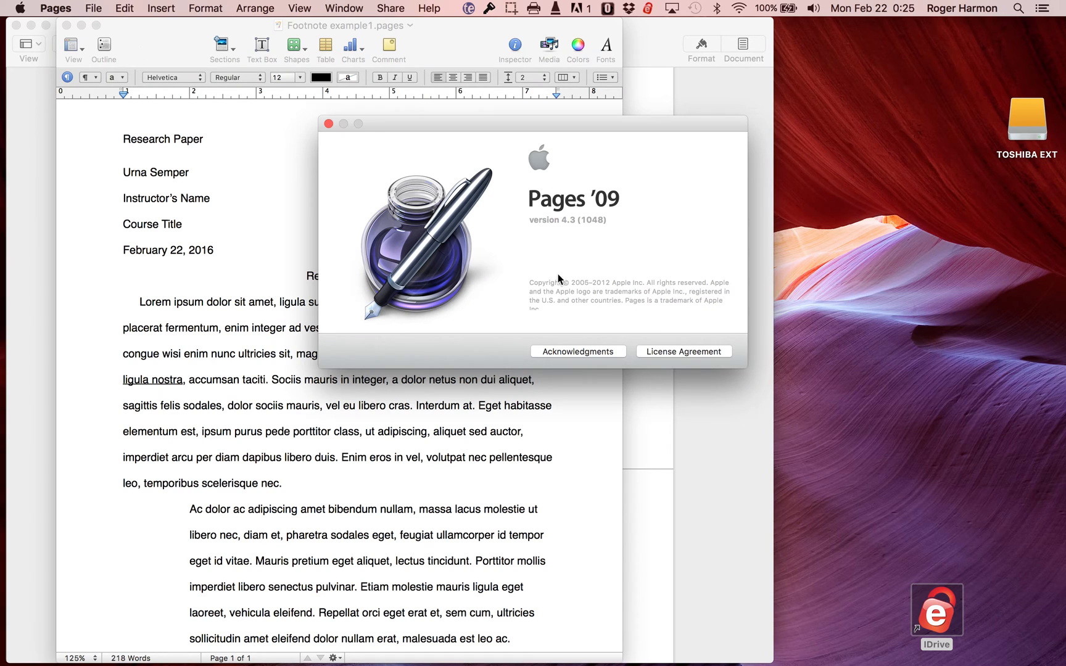
mouse_move(607, 198)
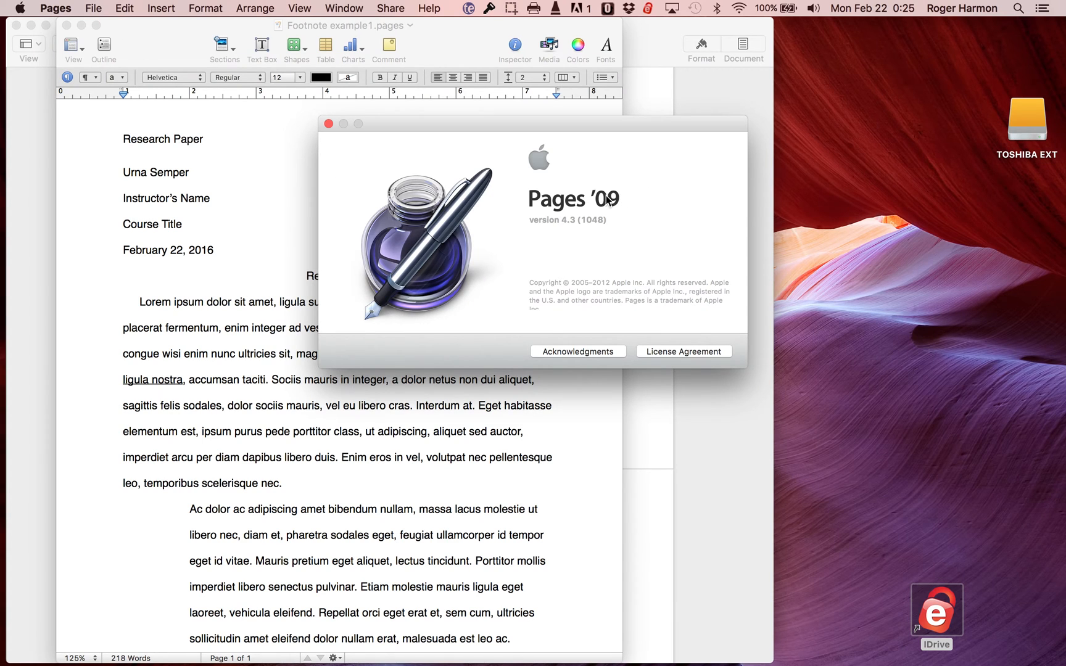
mouse_move(566, 226)
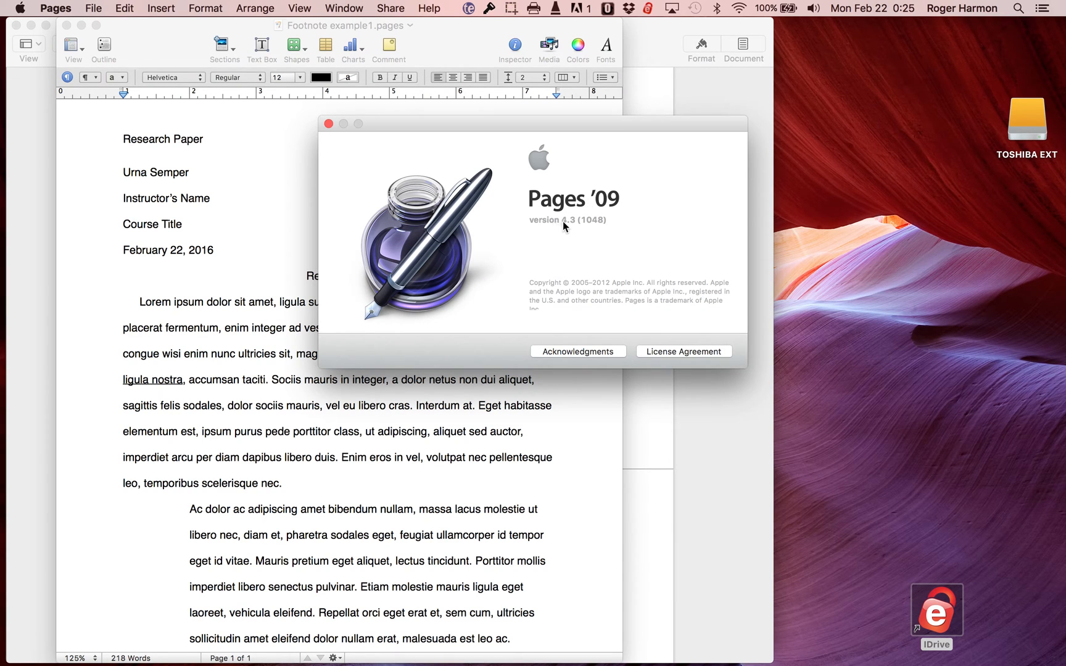
mouse_move(574, 228)
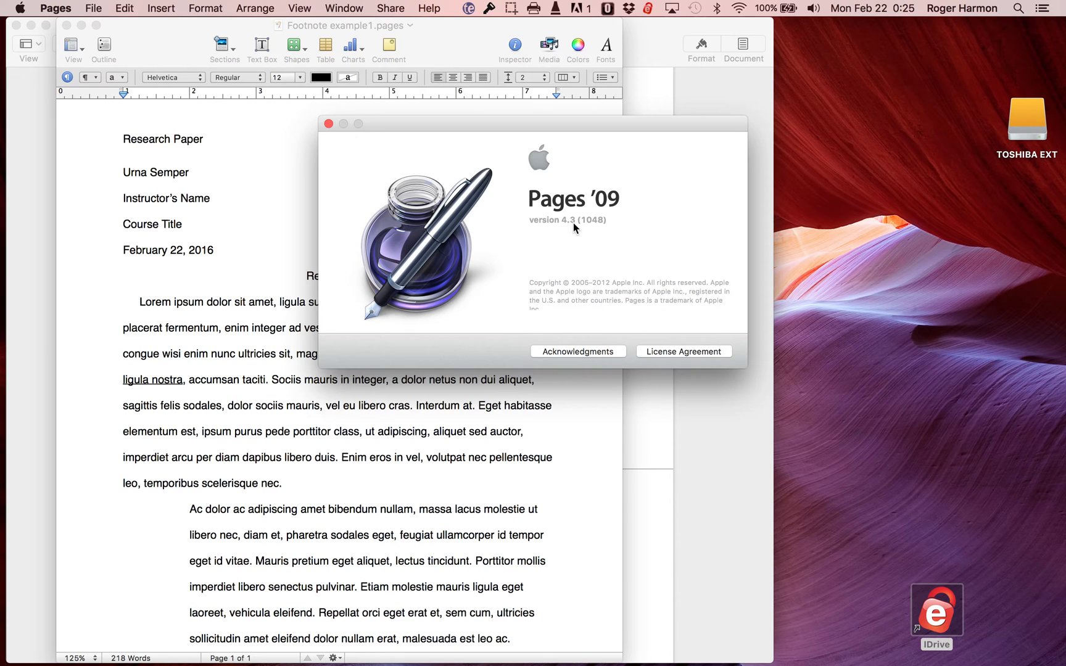
mouse_move(544, 229)
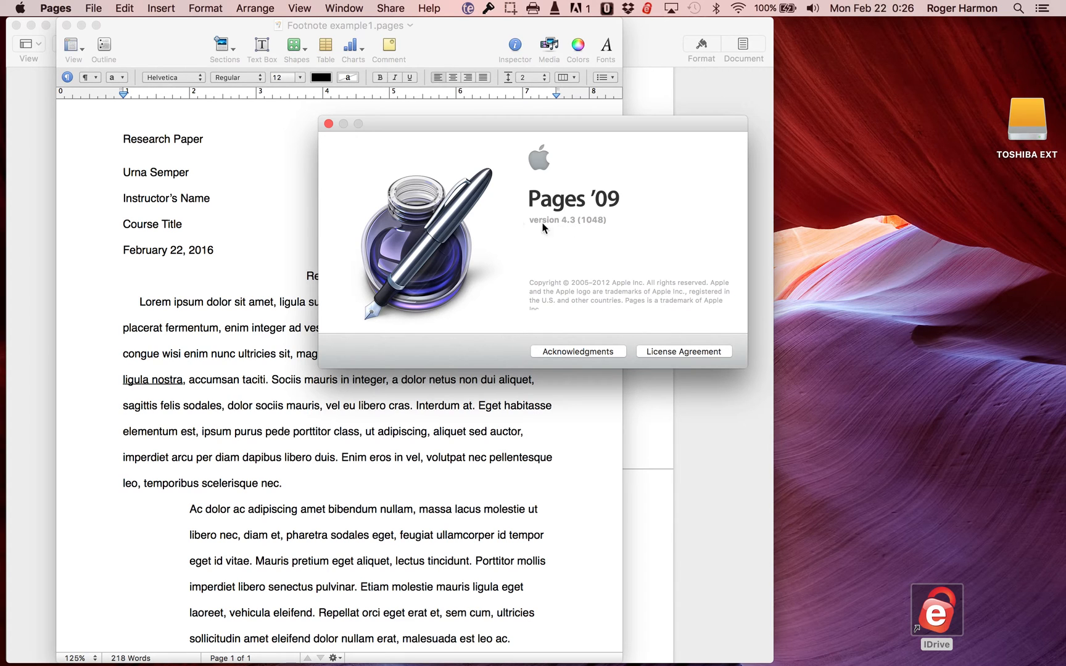
mouse_move(350, 216)
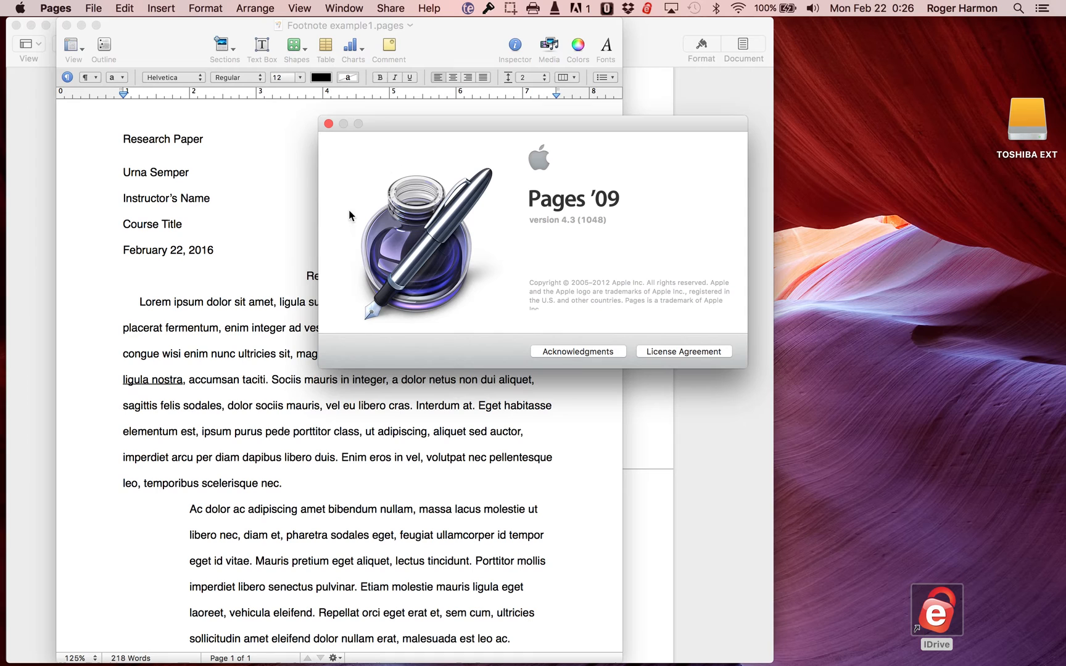
mouse_move(458, 251)
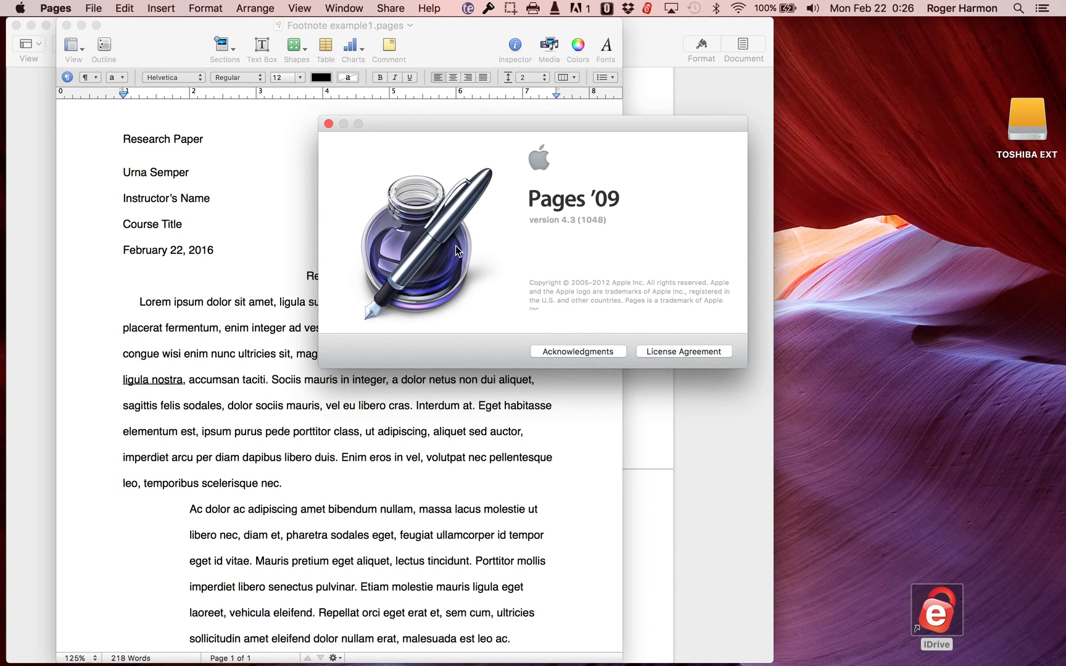
mouse_move(447, 262)
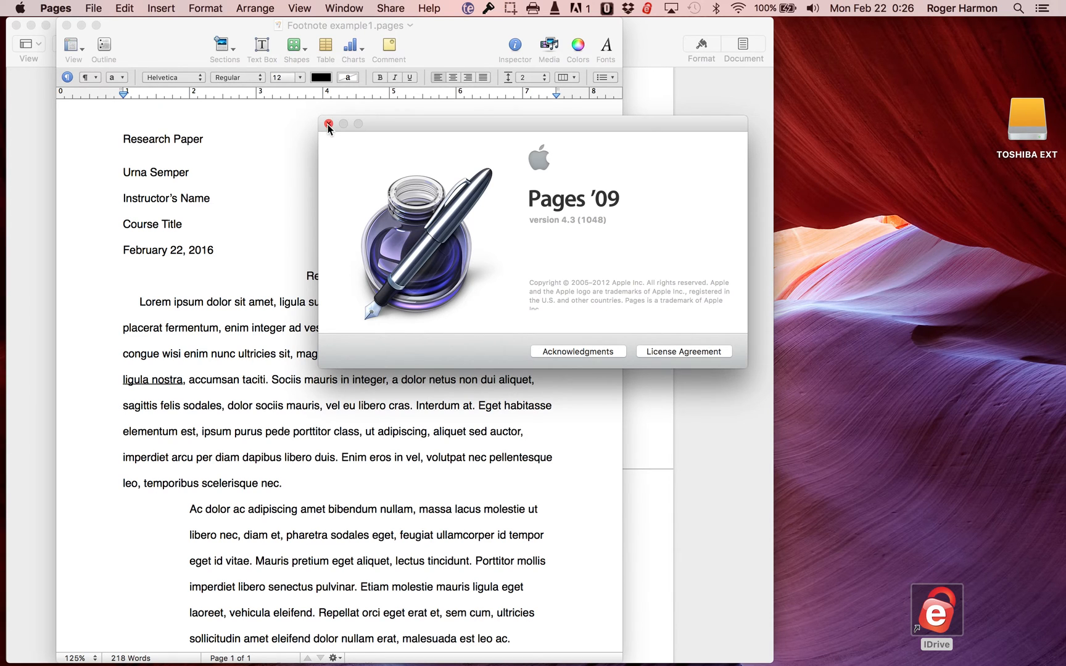
click(328, 124)
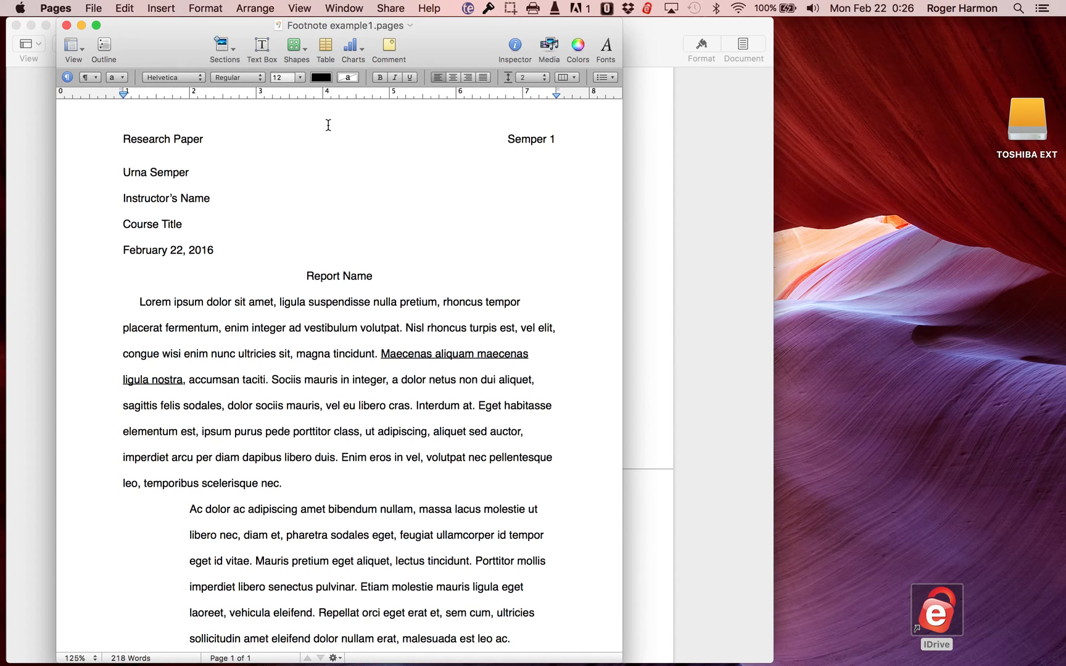
Insert footnote 1 after the date, creating an empty note at the page bottom
click(214, 251)
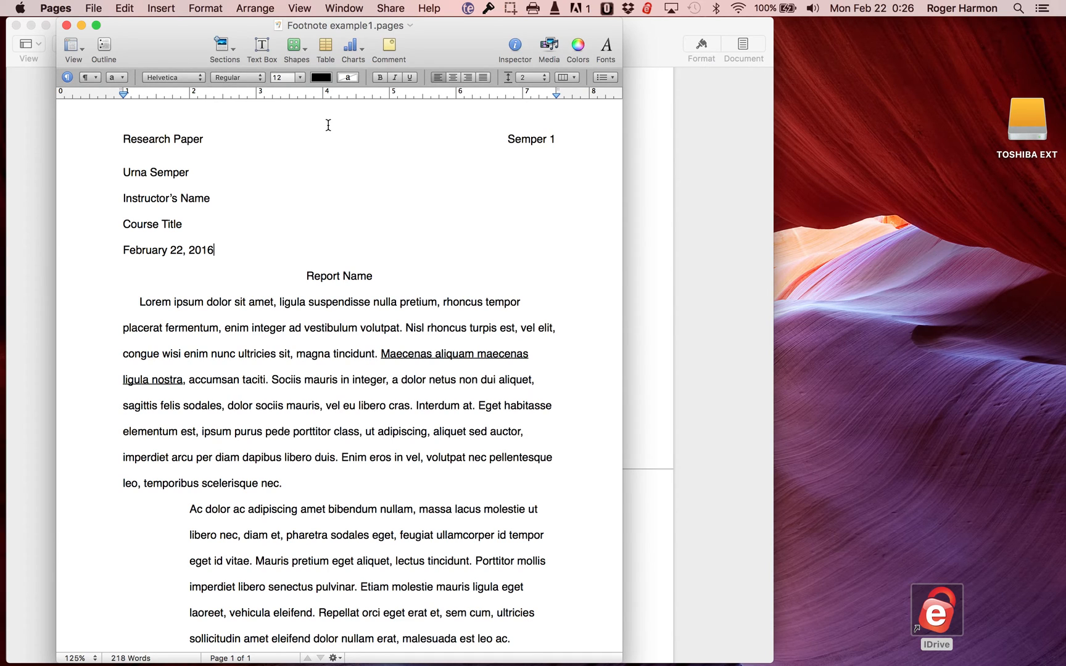
mouse_move(319, 341)
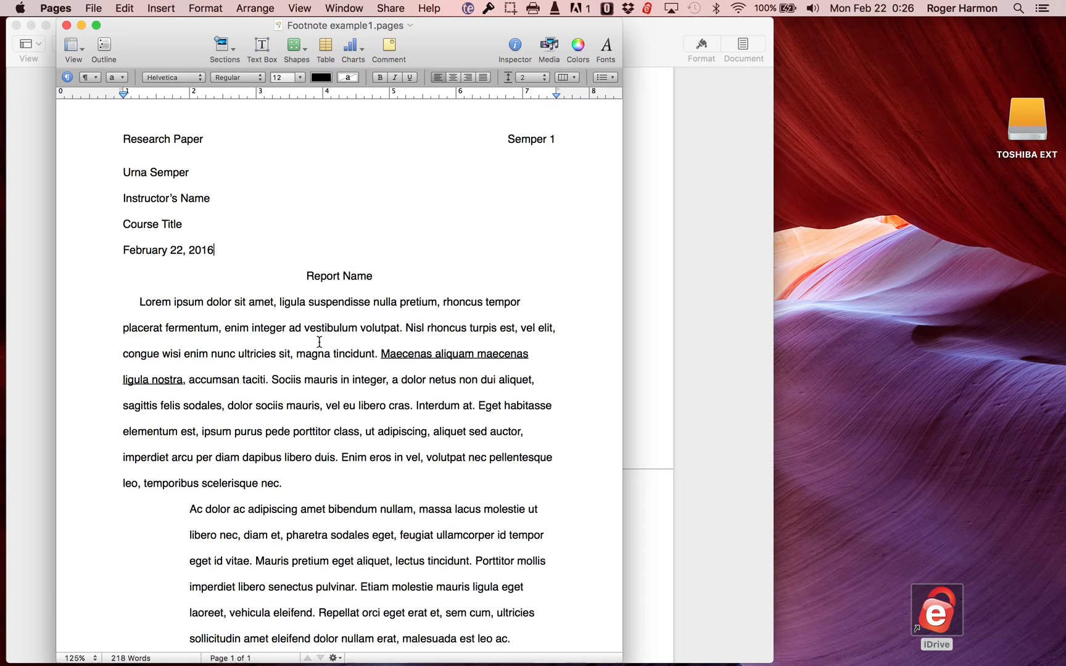
mouse_move(322, 374)
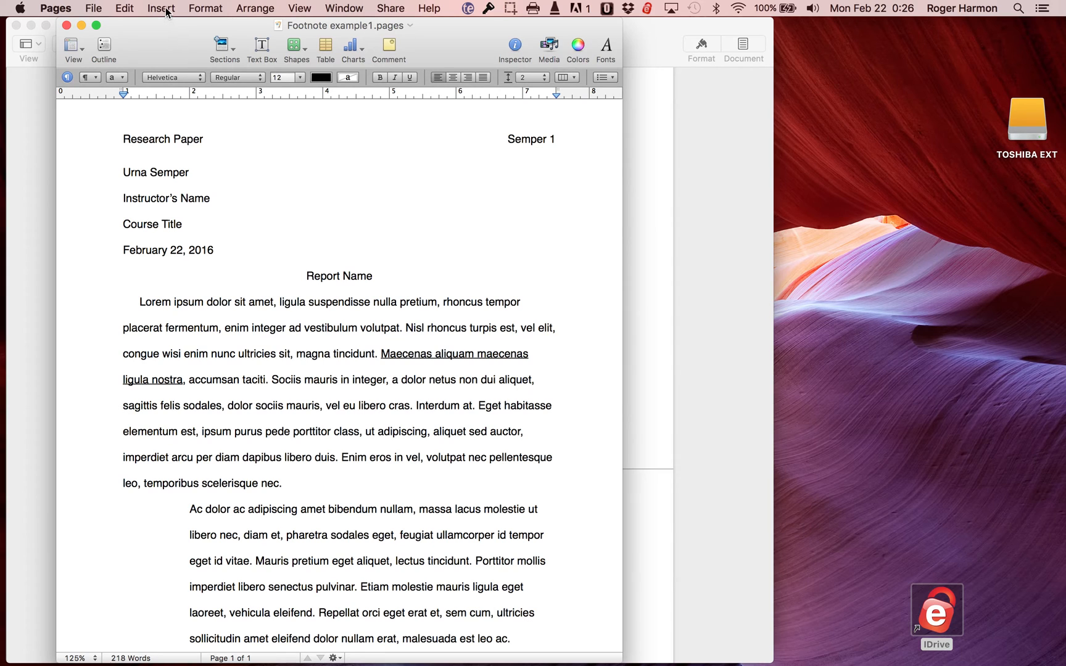
click(215, 251)
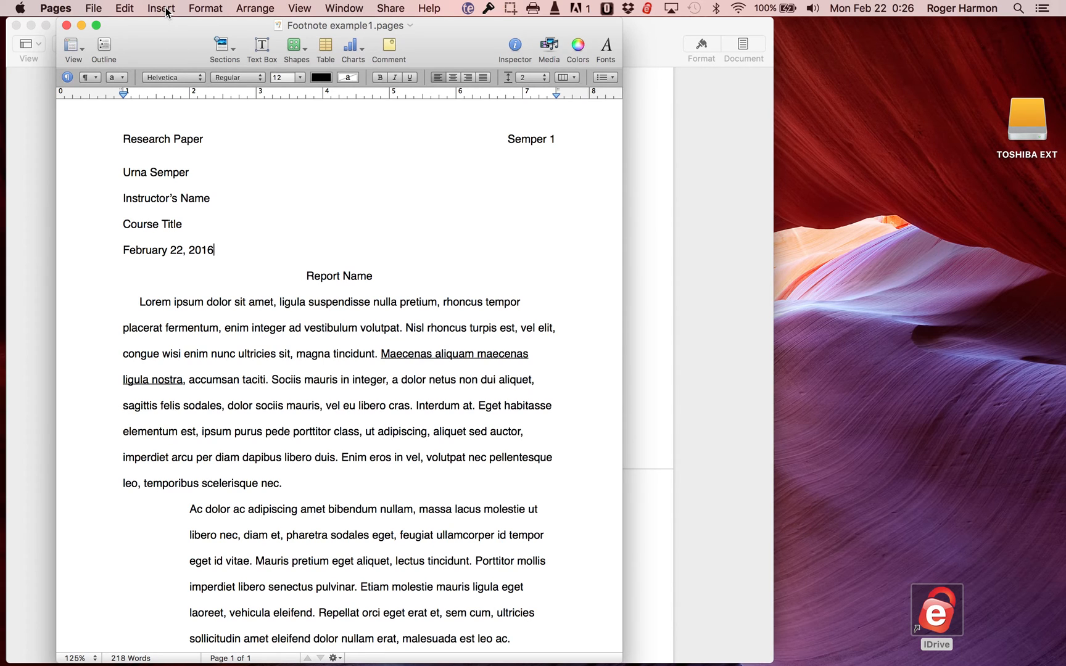
click(161, 8)
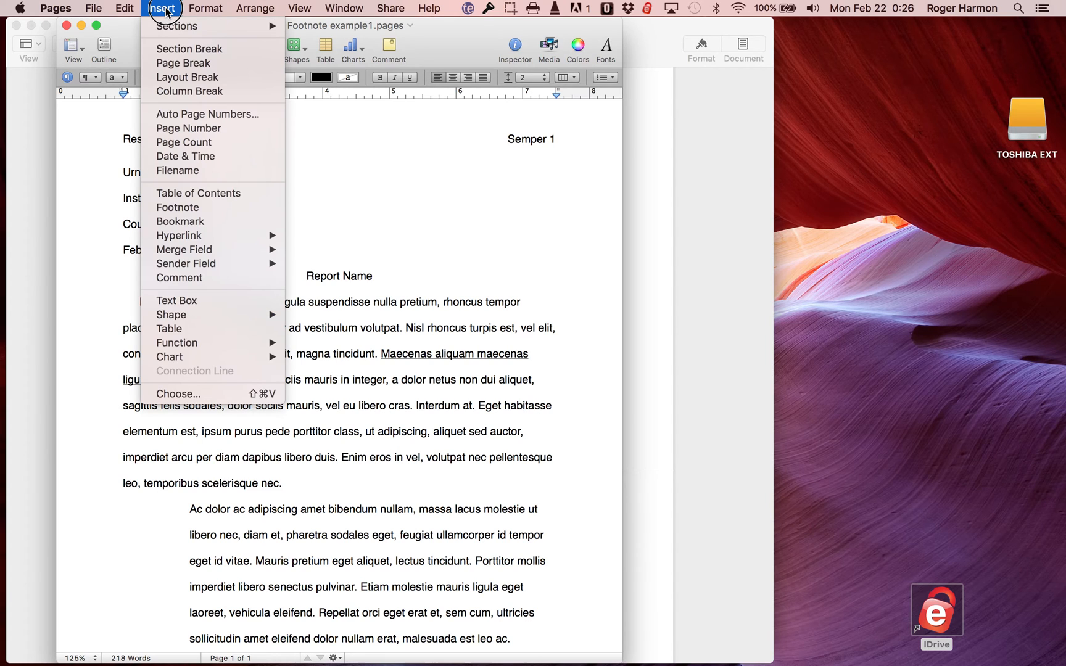
mouse_move(214, 171)
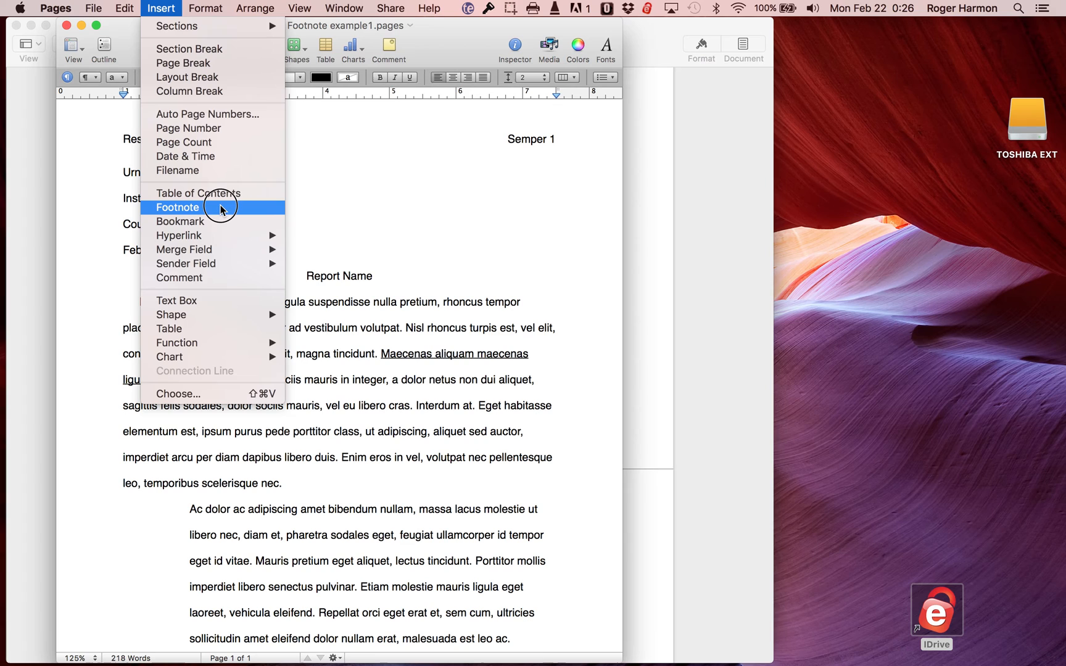
mouse_move(201, 211)
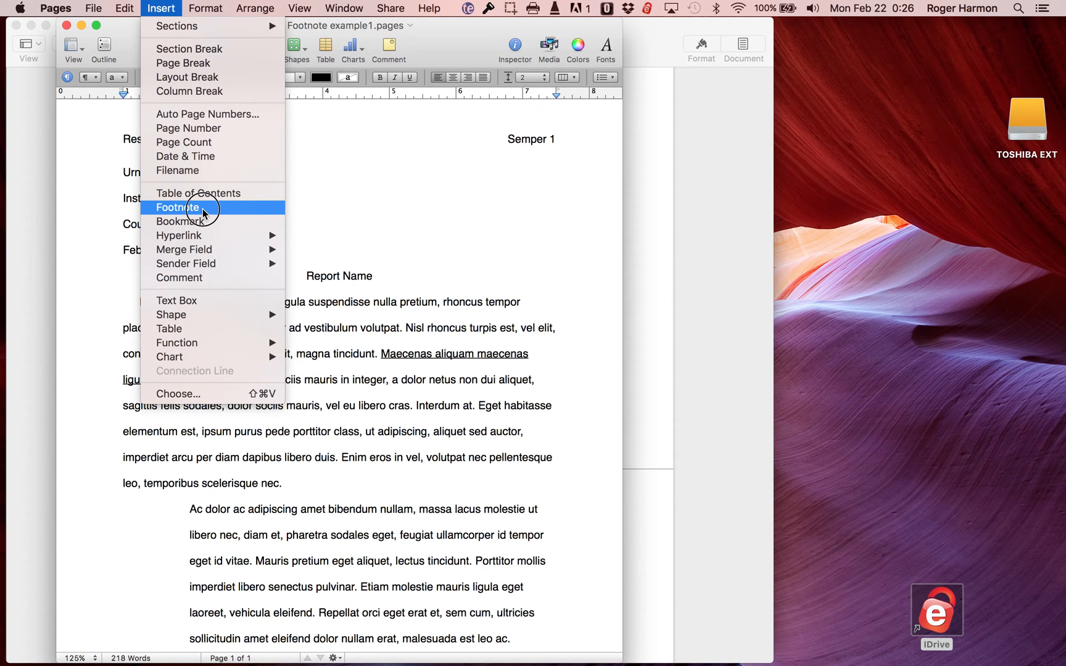
click(178, 207)
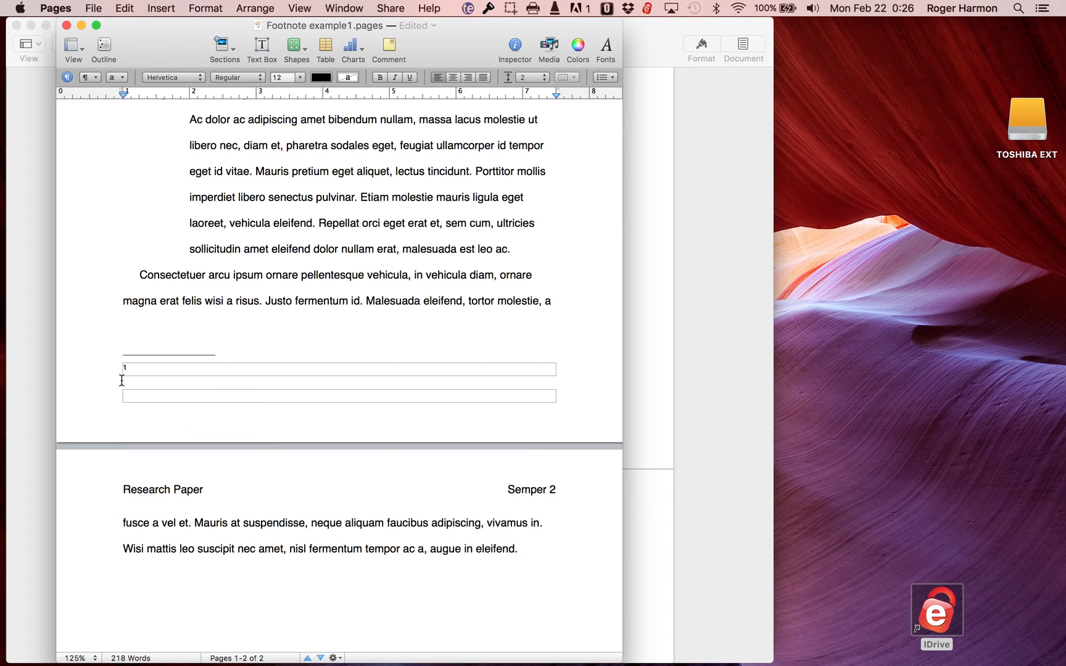
Type 'the footnote' as the text of footnote 1 on page 1
click(140, 368)
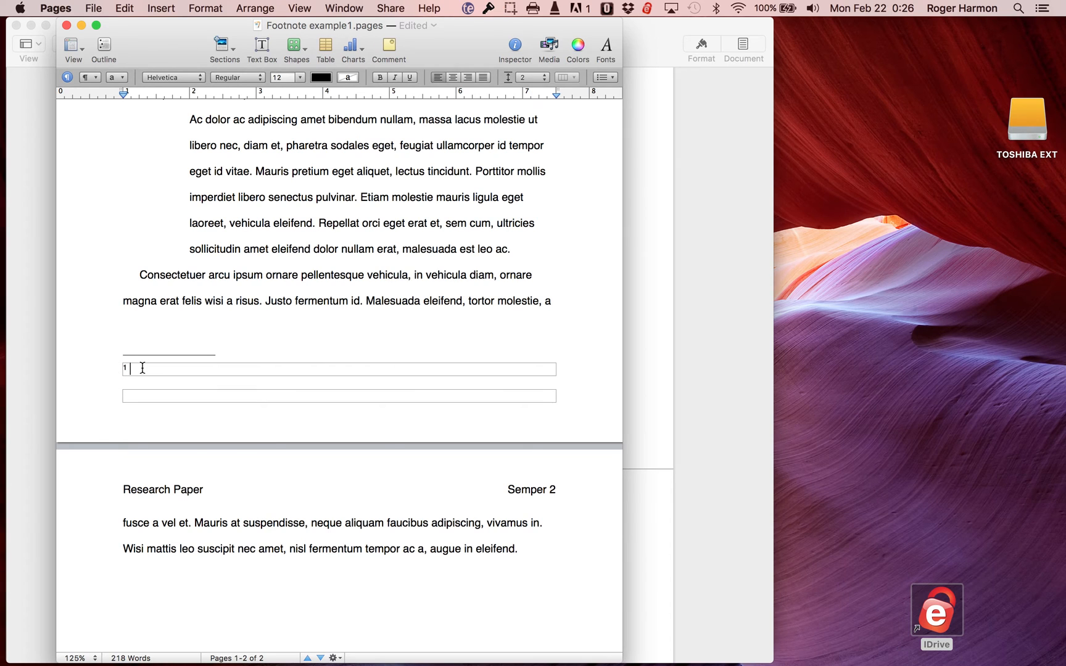
mouse_move(227, 327)
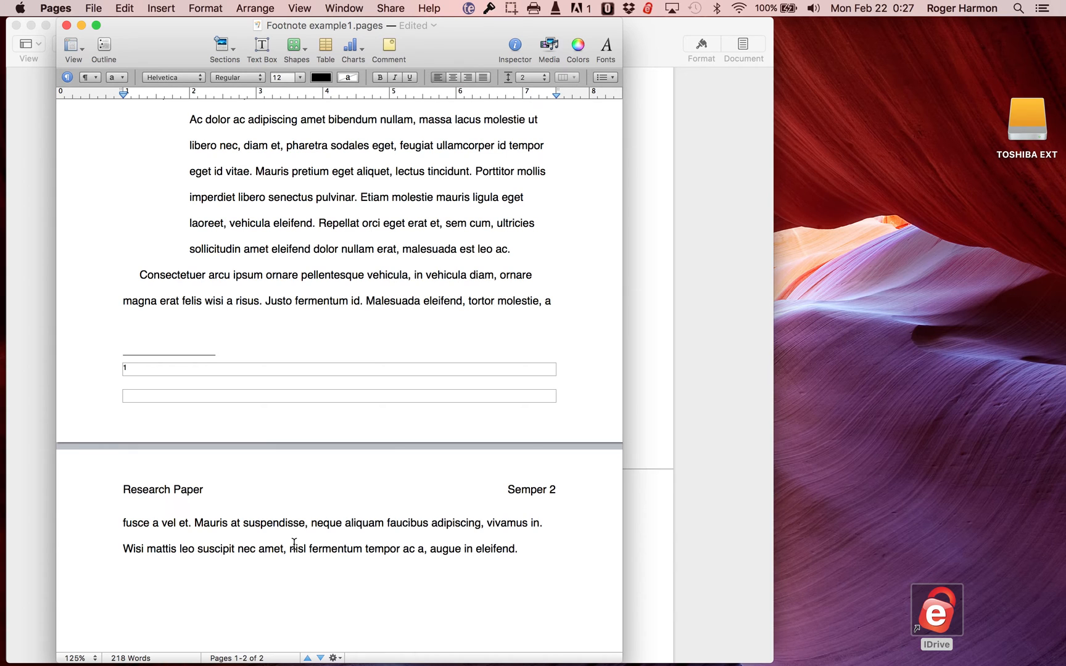
text(the foot)
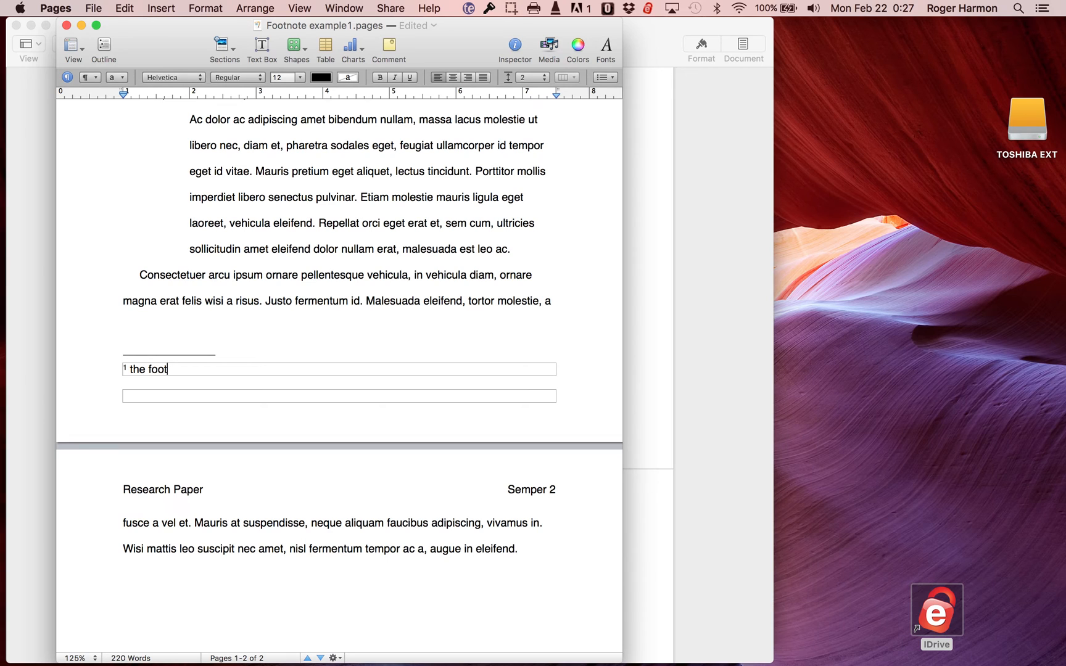
text(note)
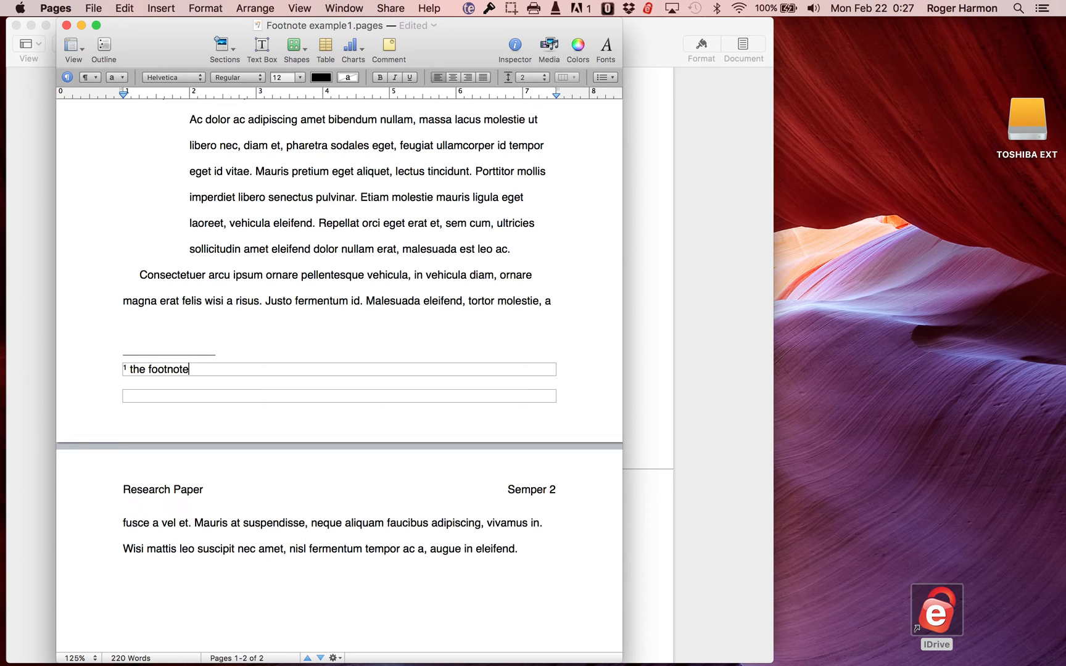
mouse_move(203, 422)
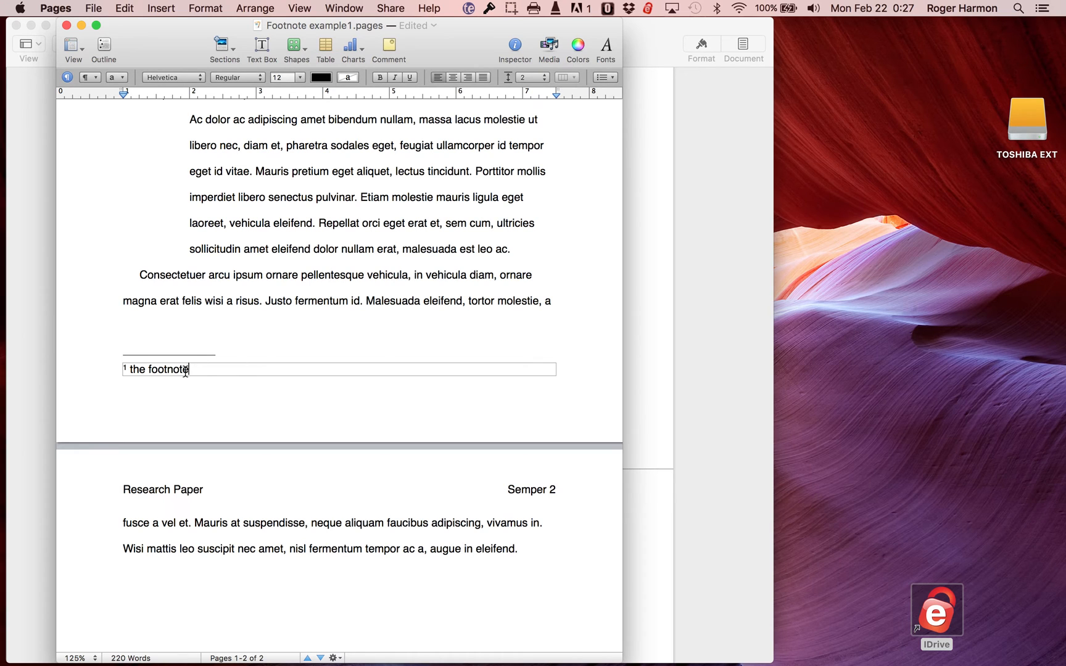
mouse_move(218, 308)
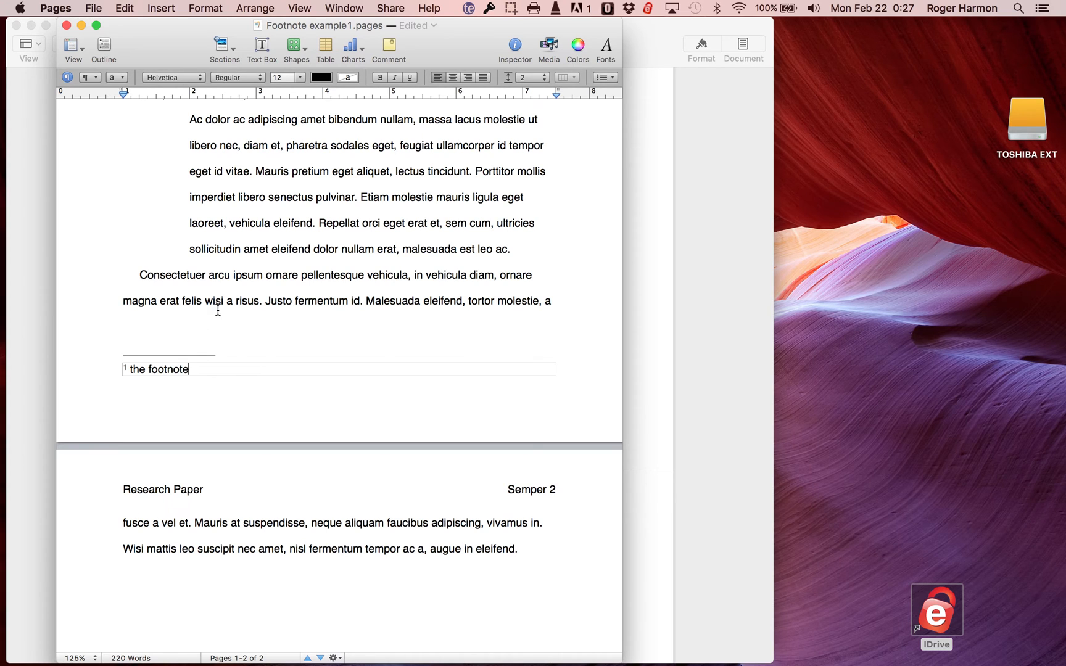
mouse_move(549, 261)
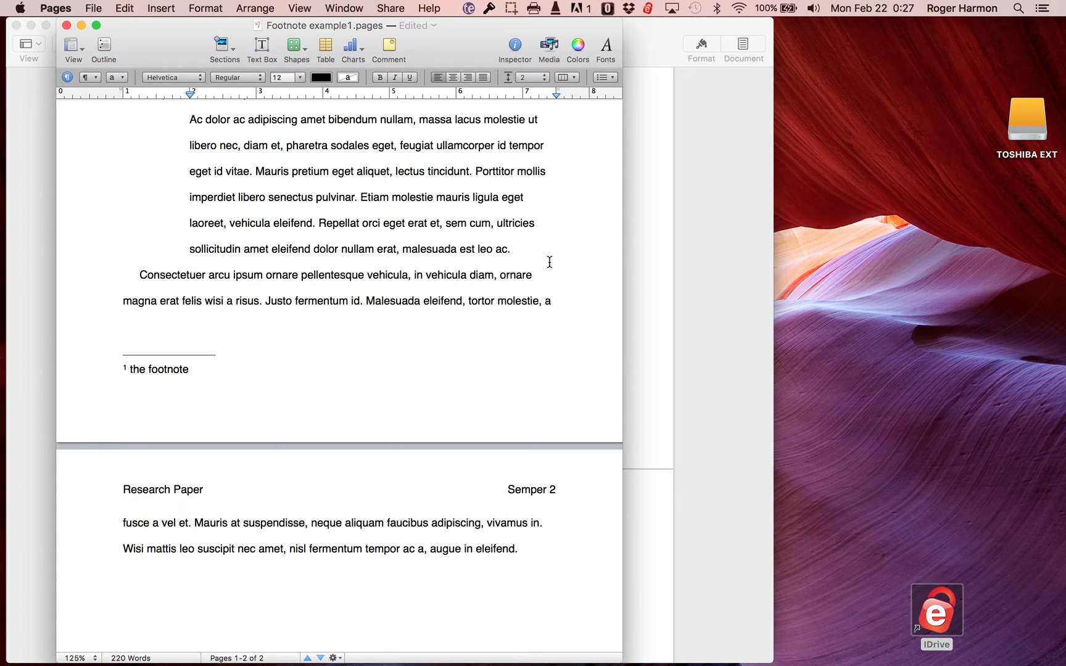
Insert footnote 2 after 'leo ac.' and type '2nd footnote' in it
click(510, 248)
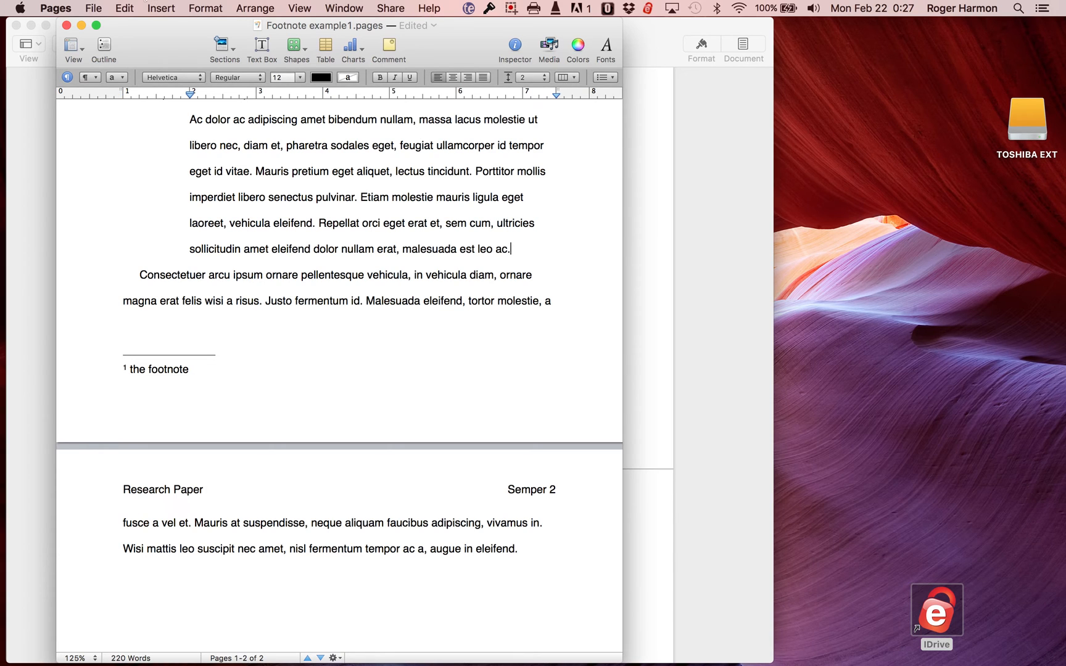
mouse_move(161, 8)
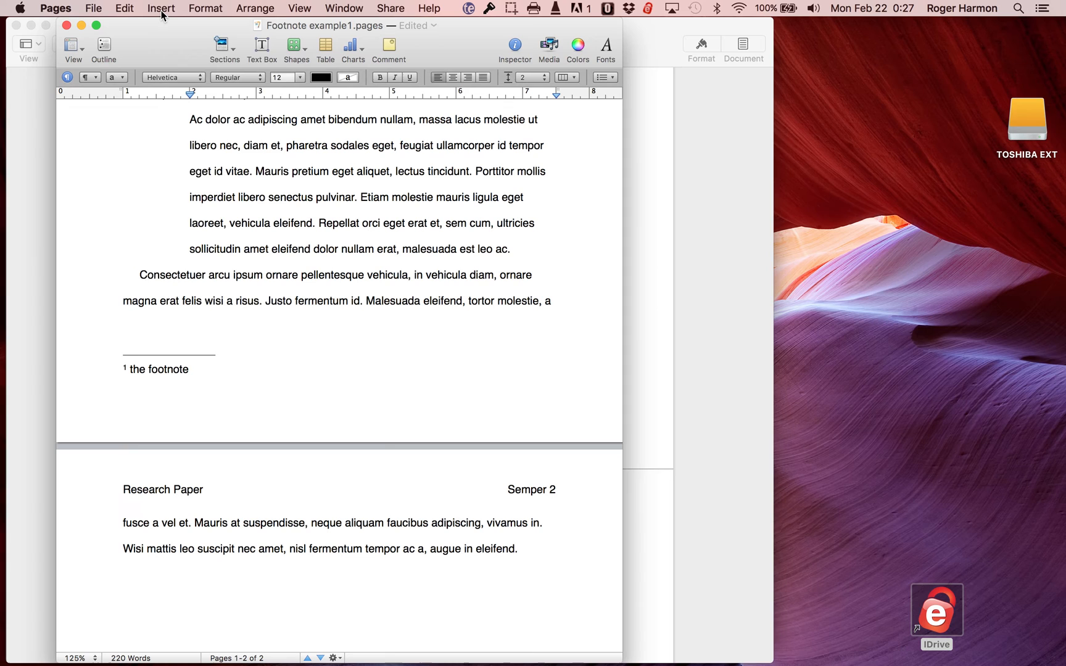
click(160, 7)
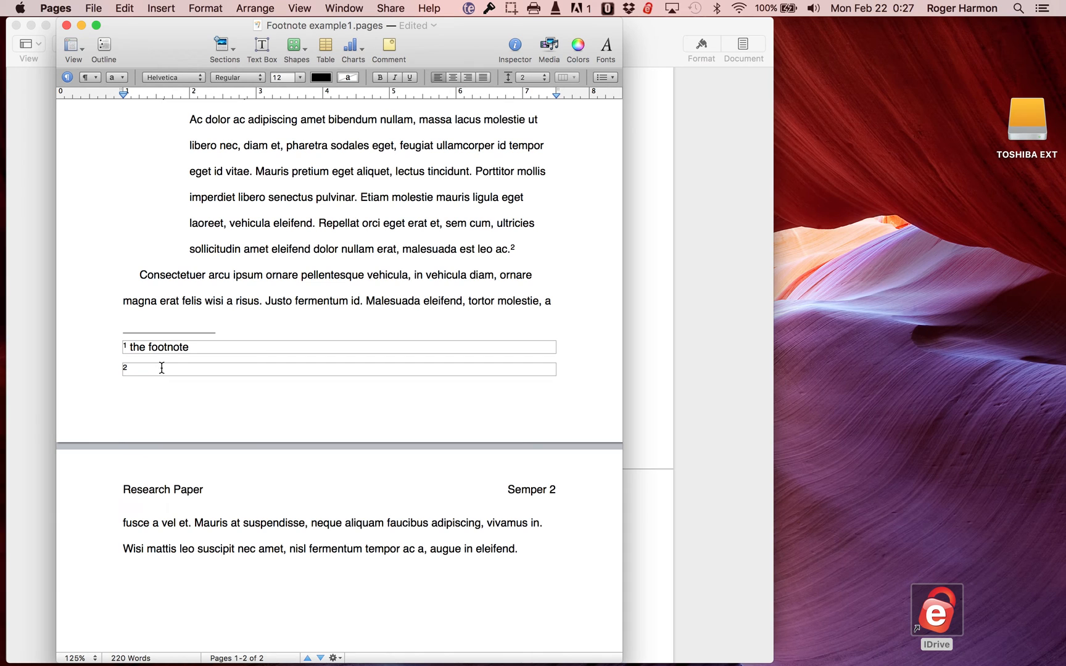
text(2nd)
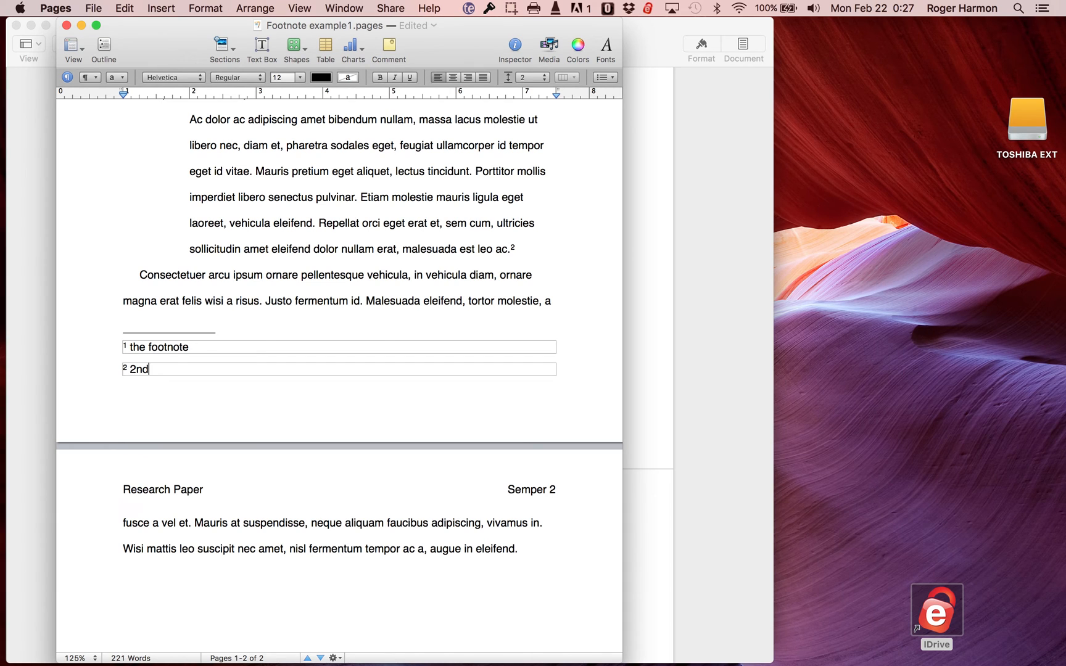
text(foot)
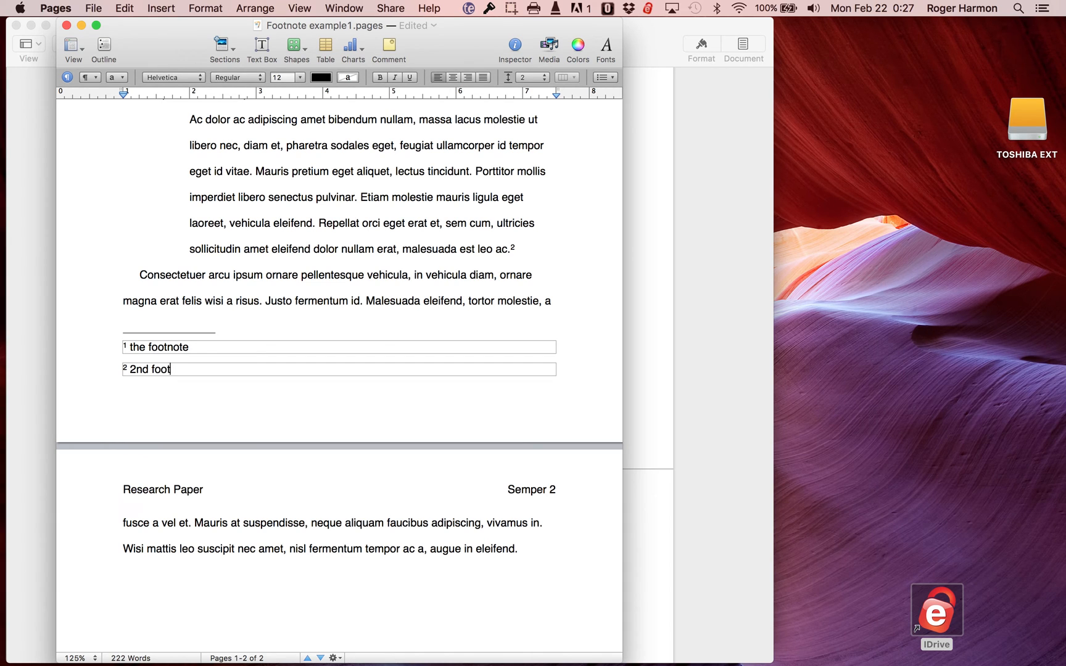
text(note)
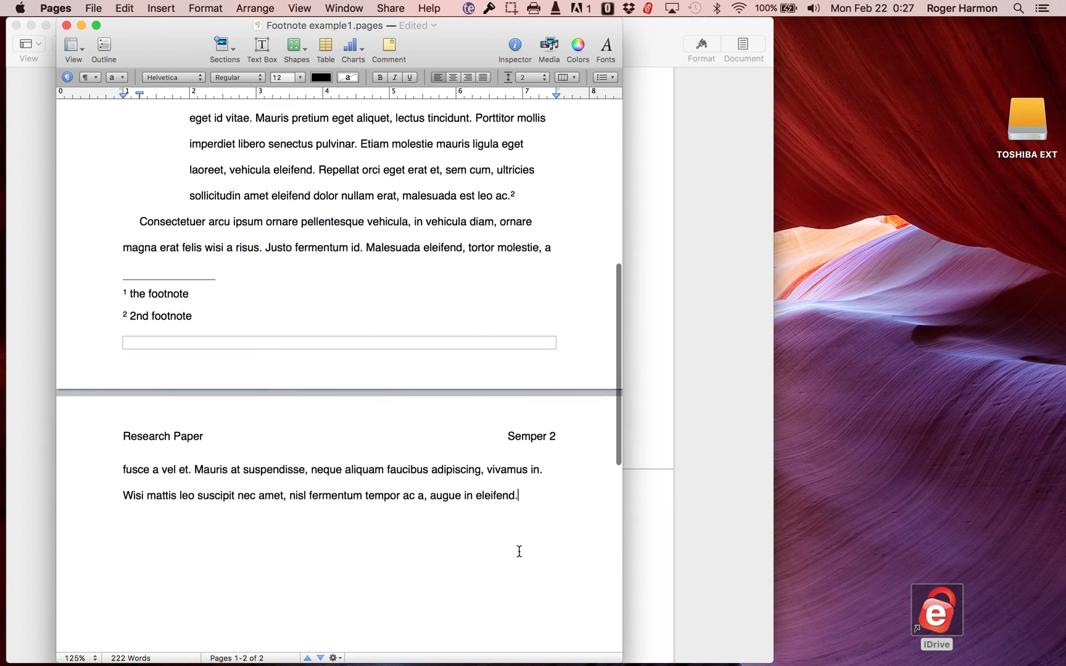
Scroll to page 2 and insert empty footnote 3 after 'eleifend.'
scroll(down, 3)
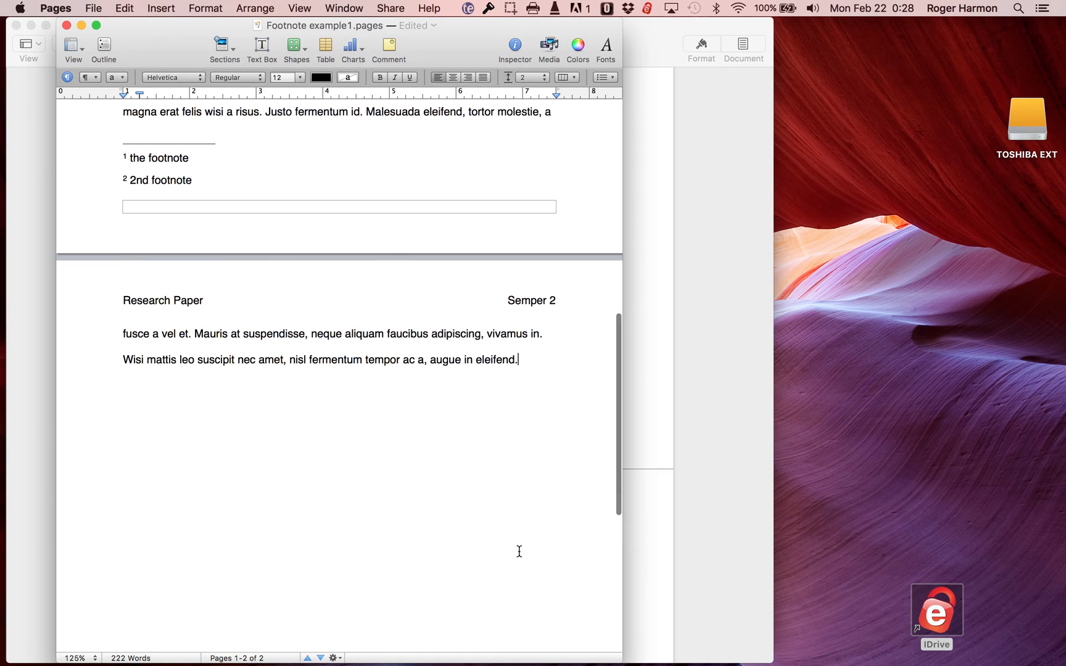
mouse_move(560, 343)
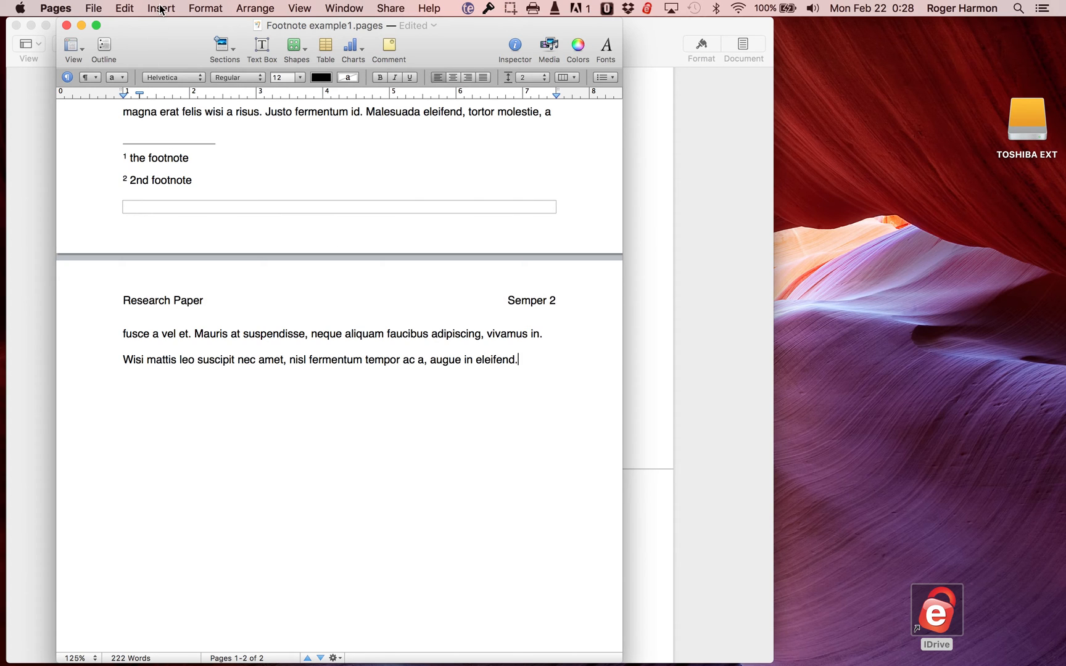
click(162, 8)
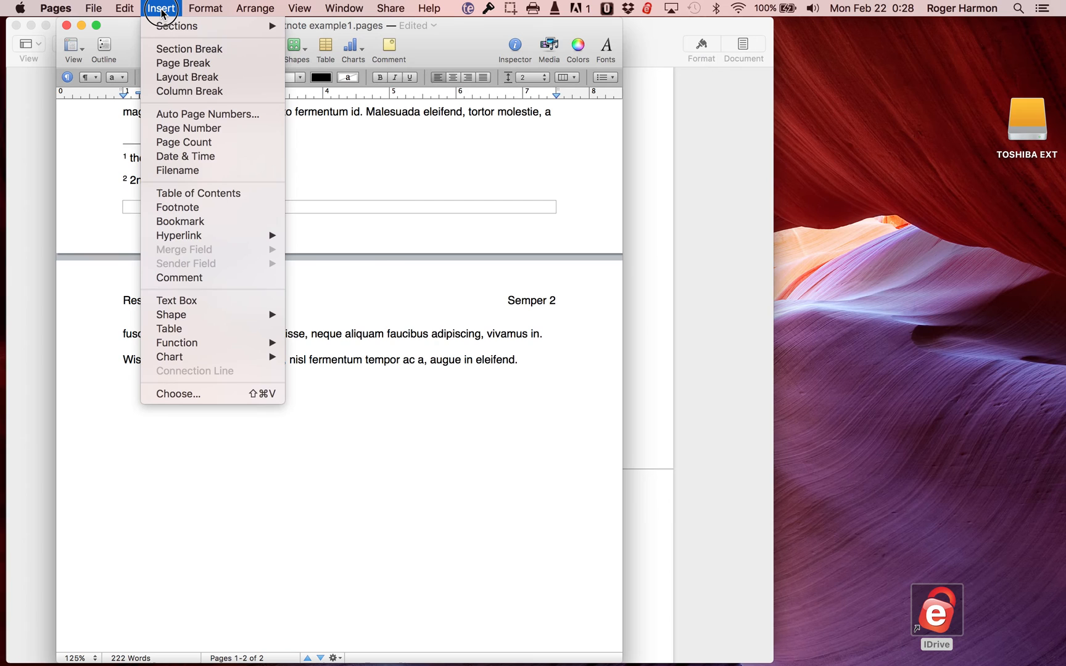
mouse_move(178, 207)
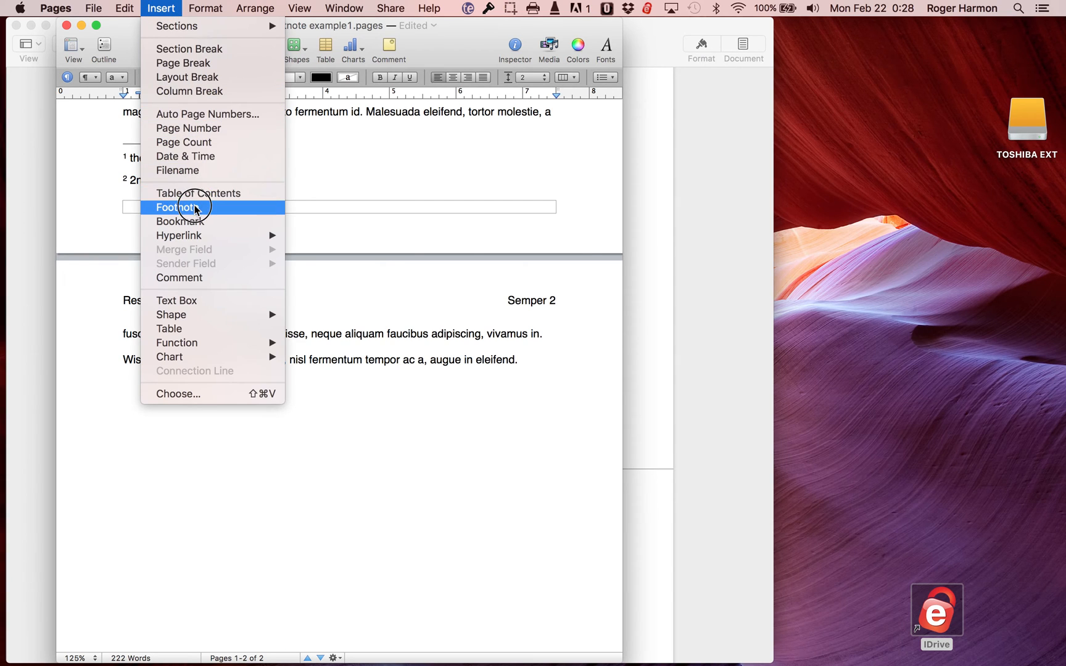
click(179, 208)
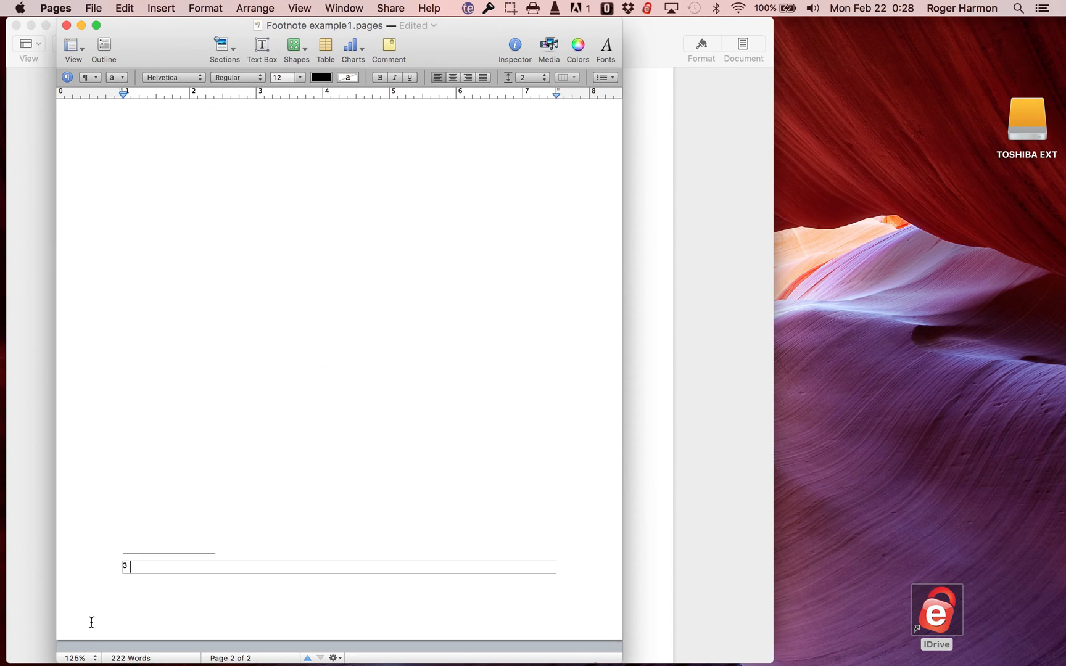
mouse_move(124, 558)
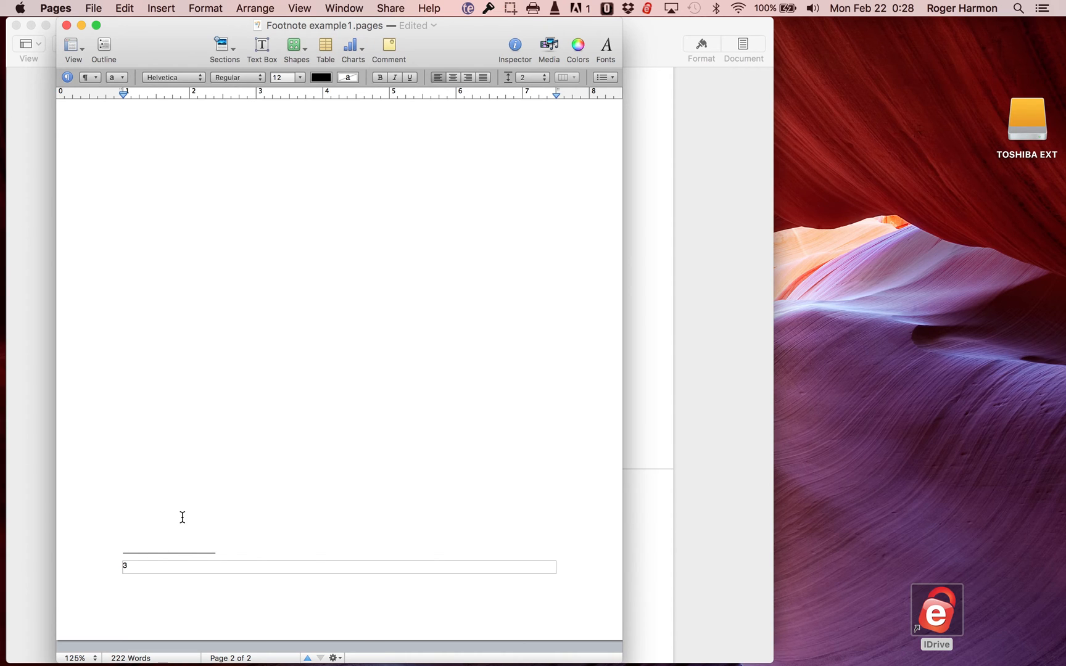
click(129, 566)
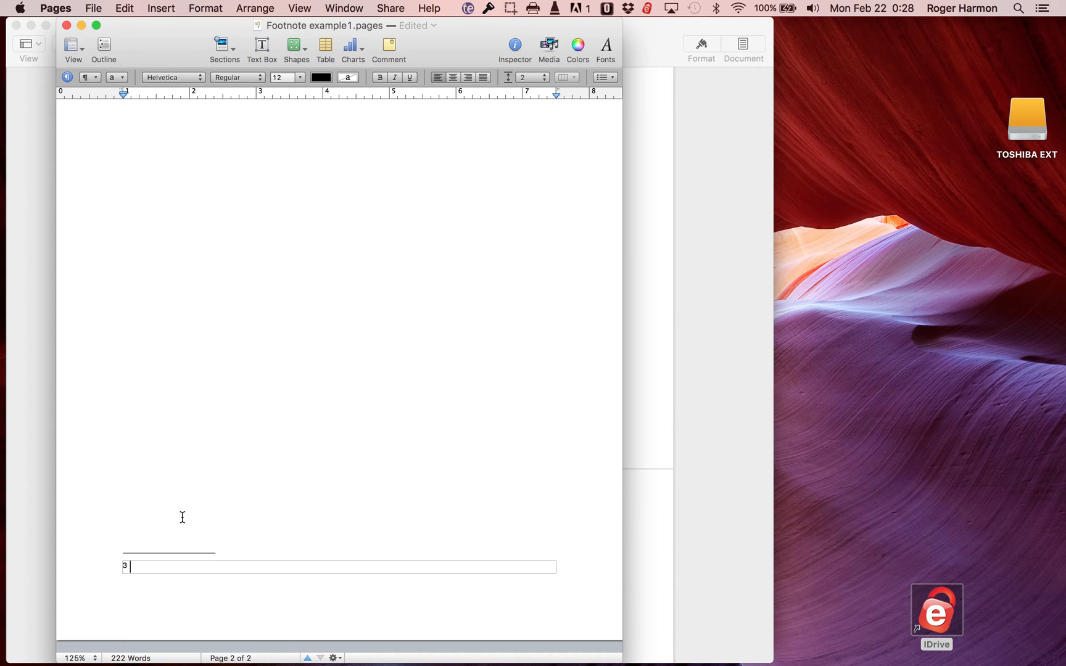
mouse_move(154, 460)
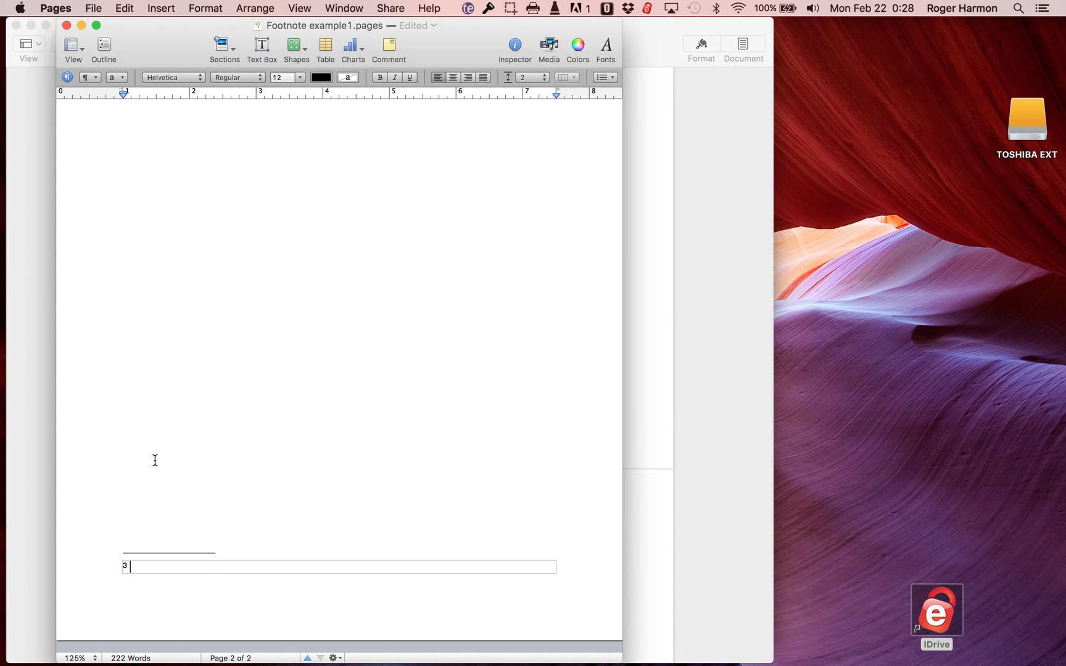
mouse_move(56, 7)
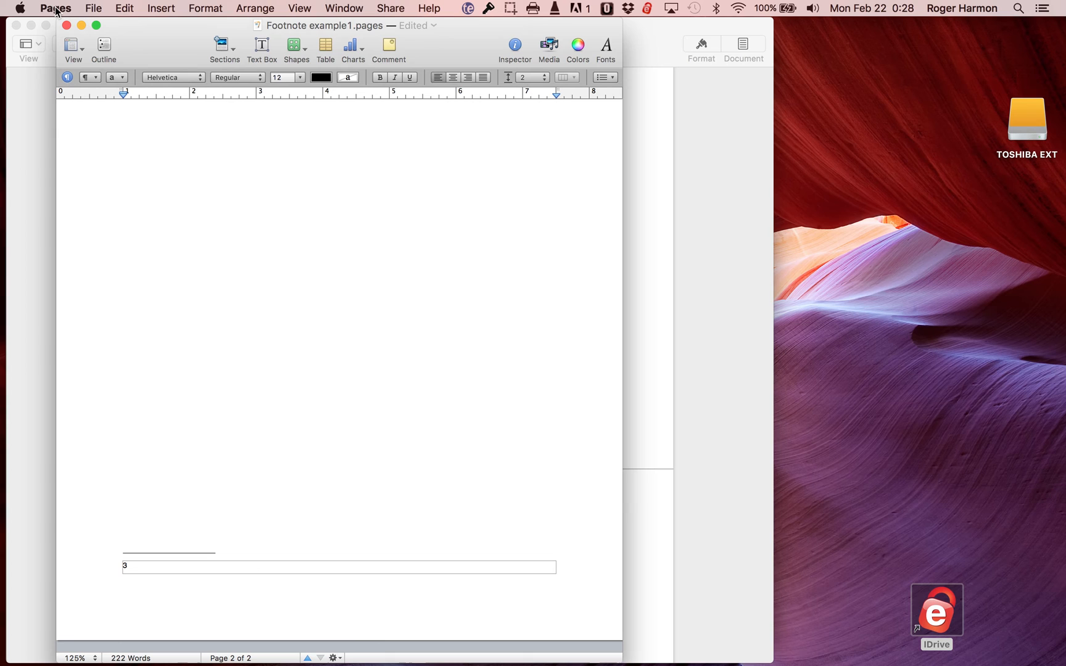
Open About Pages to confirm version 5.6.1, then close the window
click(55, 7)
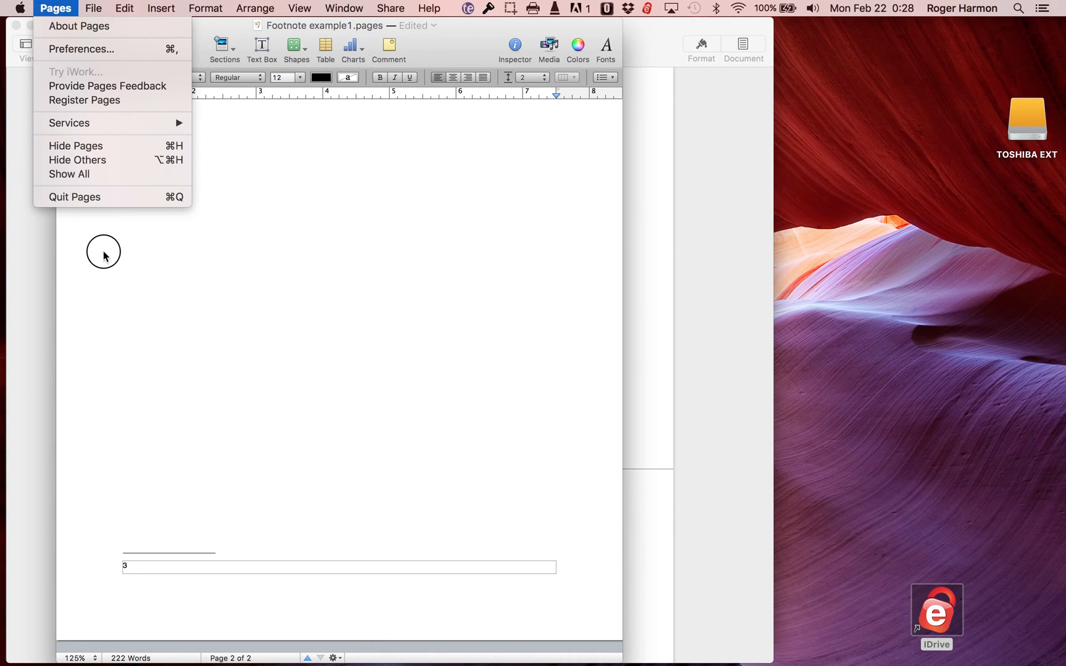
mouse_move(73, 196)
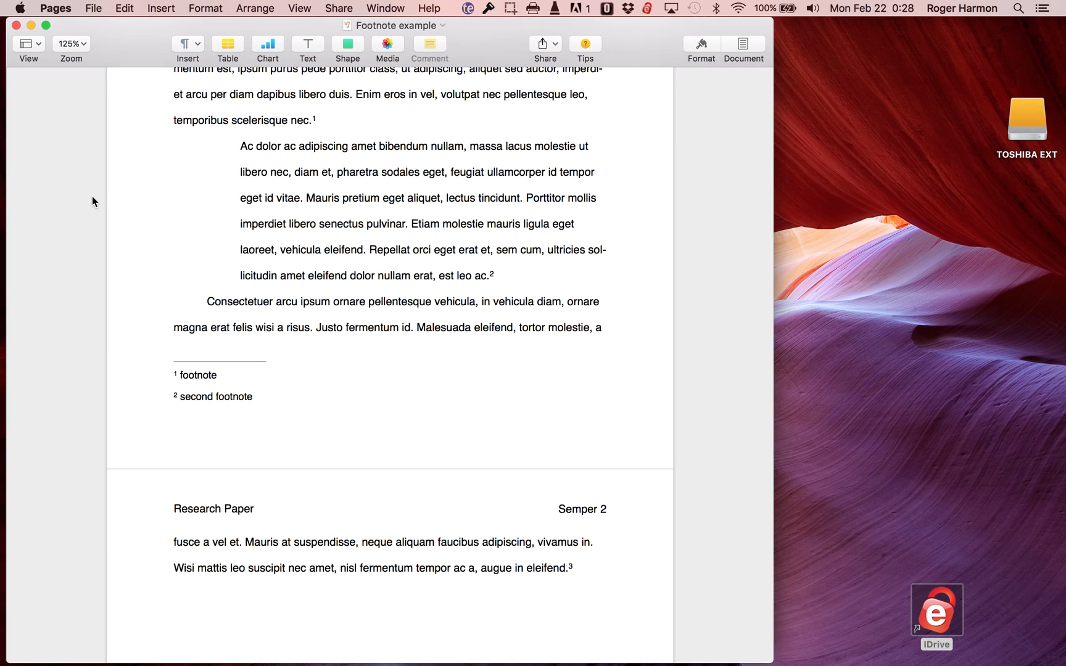
mouse_move(64, 15)
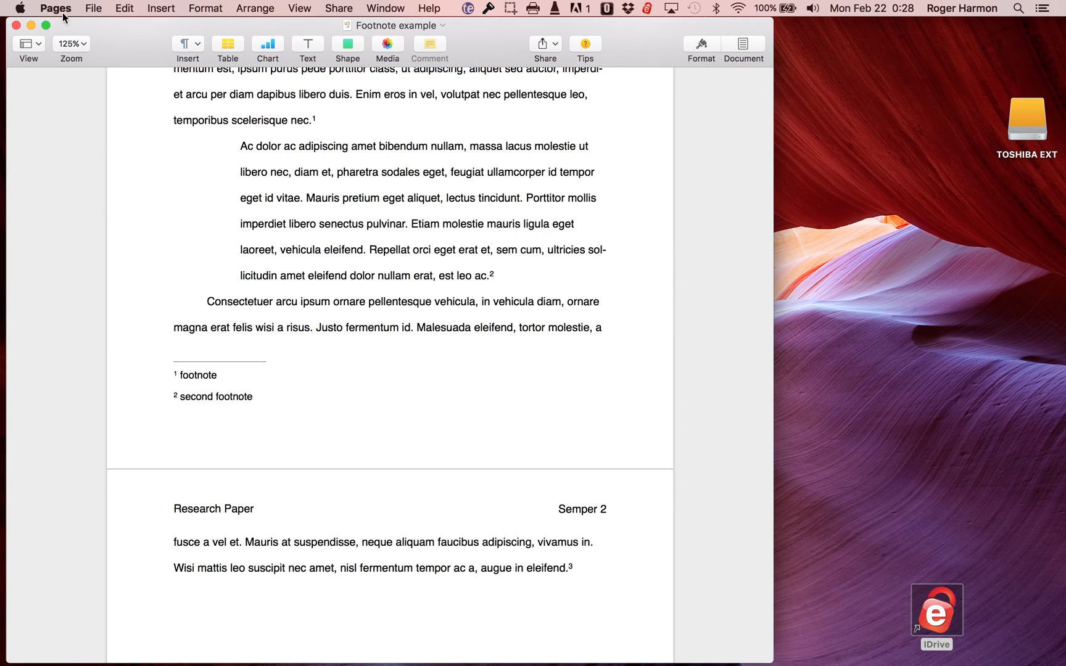
click(56, 8)
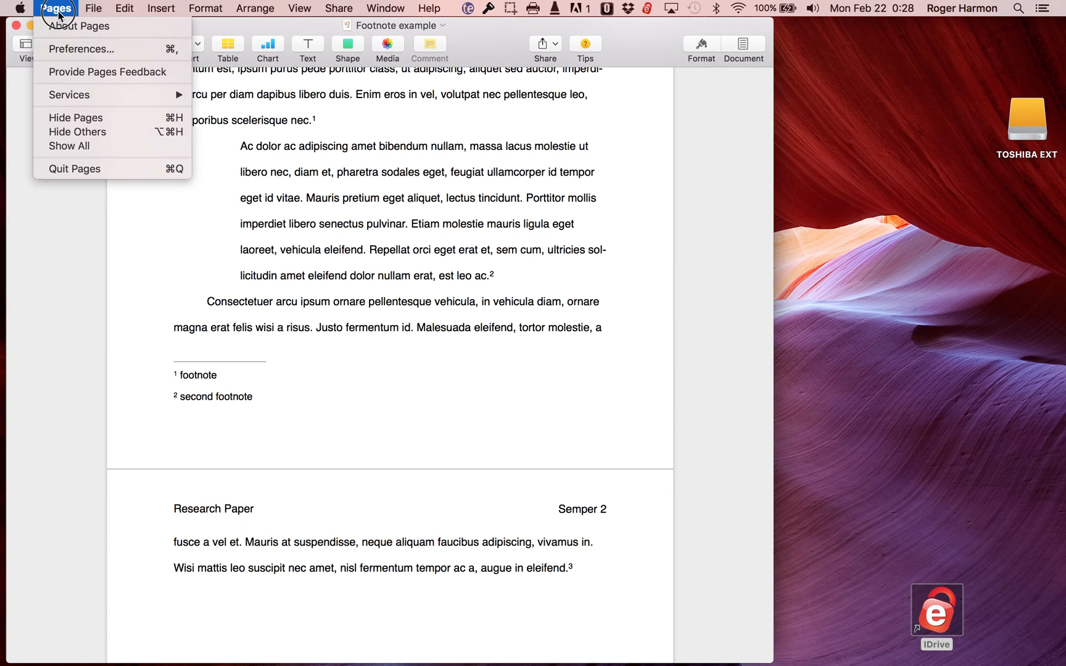
mouse_move(79, 26)
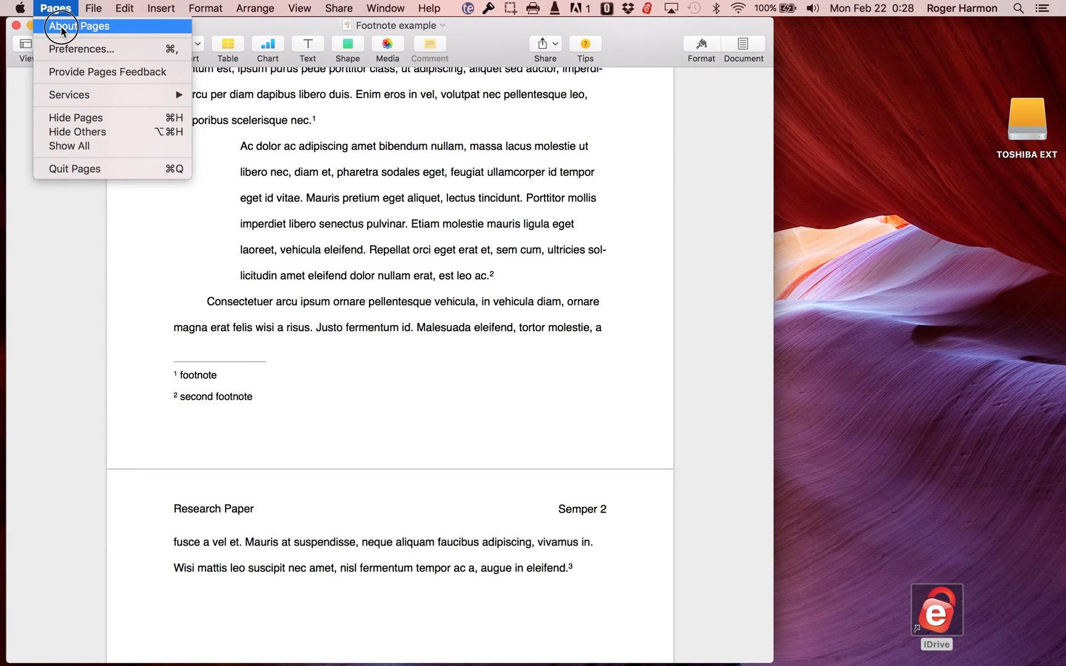
click(80, 26)
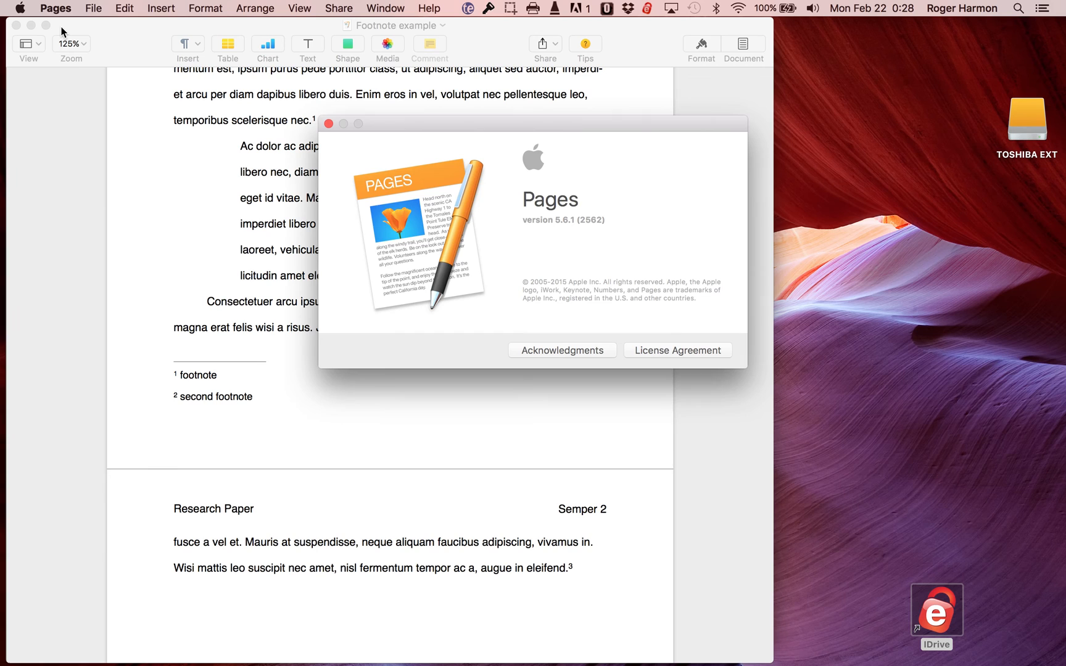
mouse_move(538, 211)
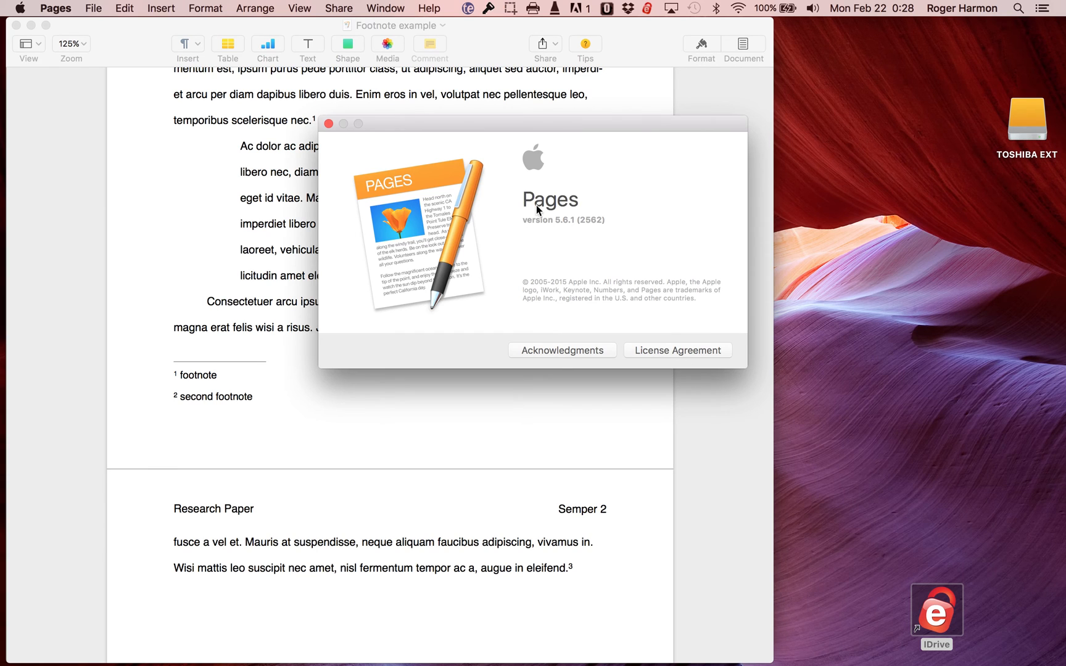
mouse_move(562, 229)
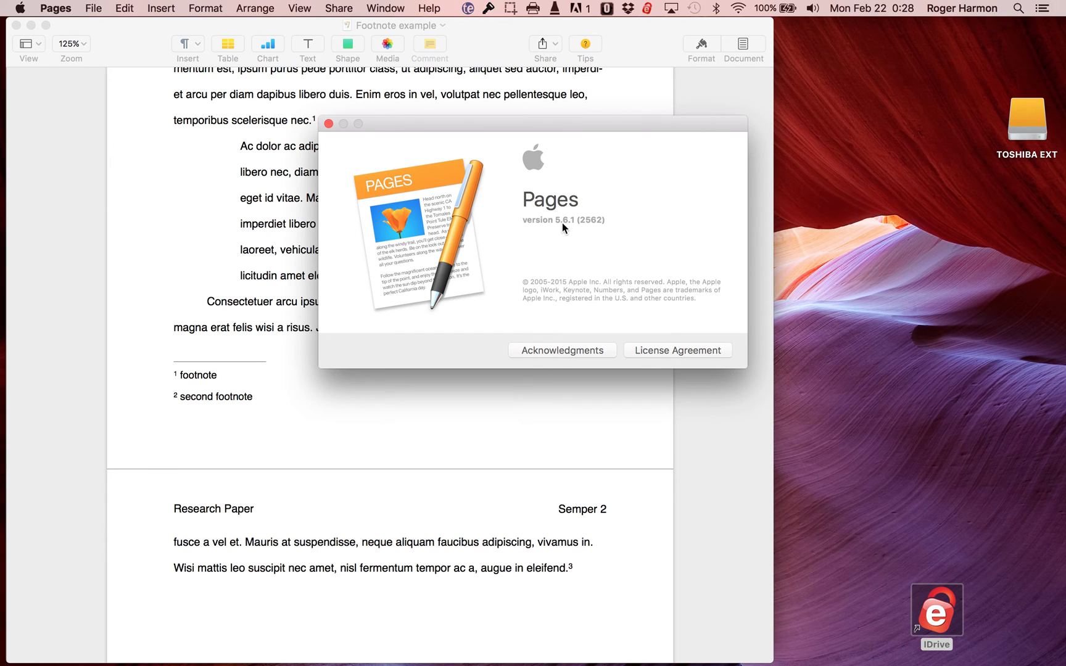
mouse_move(580, 215)
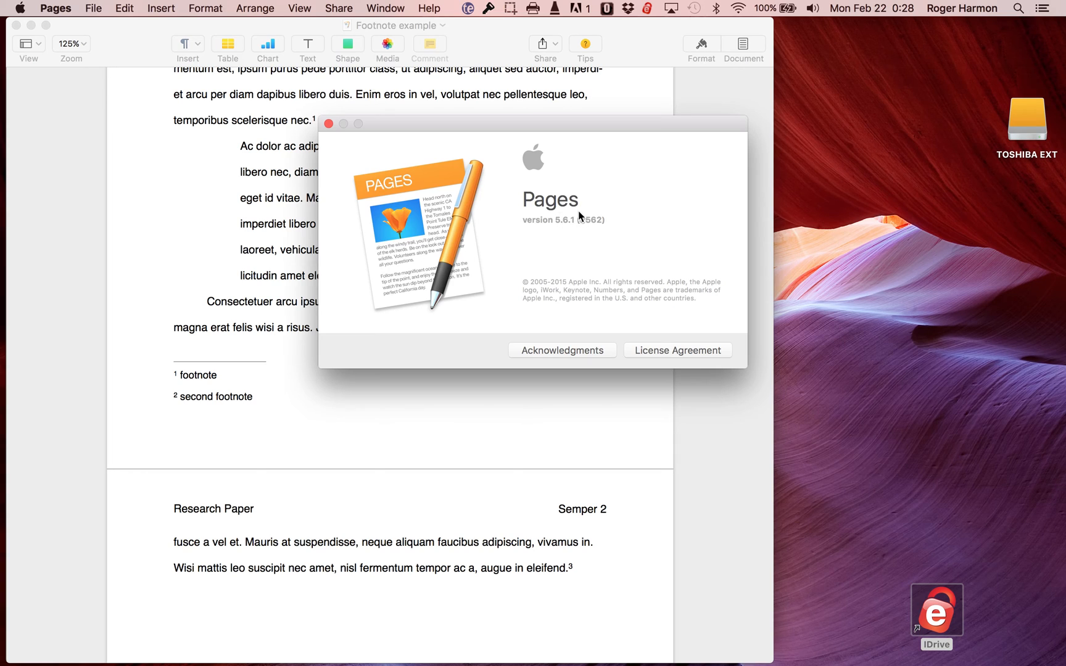
mouse_move(558, 228)
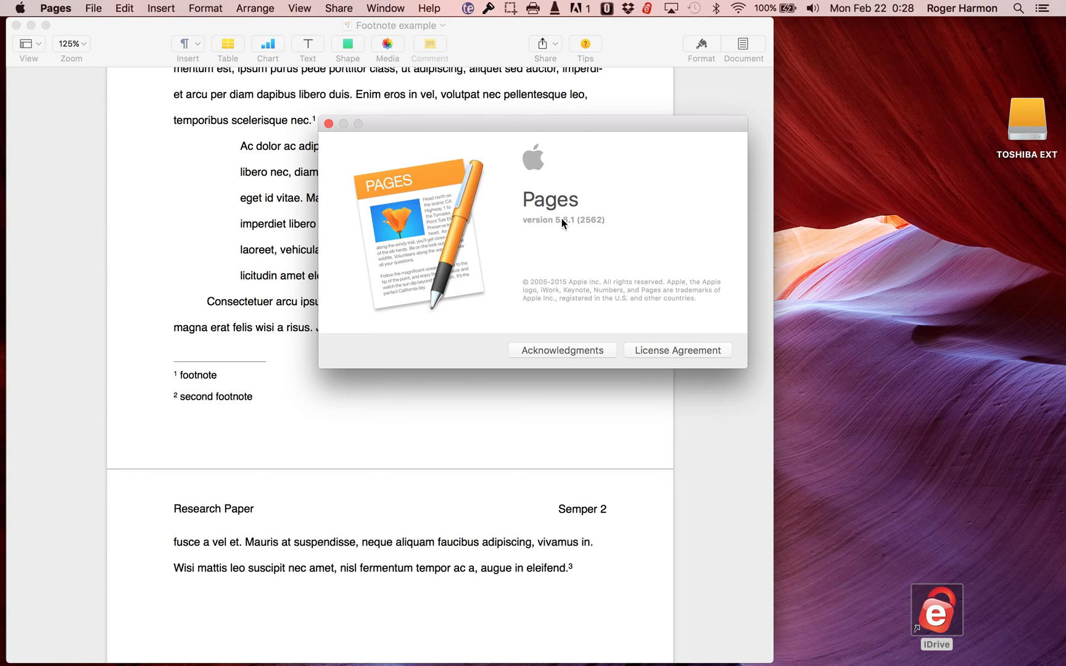
mouse_move(328, 123)
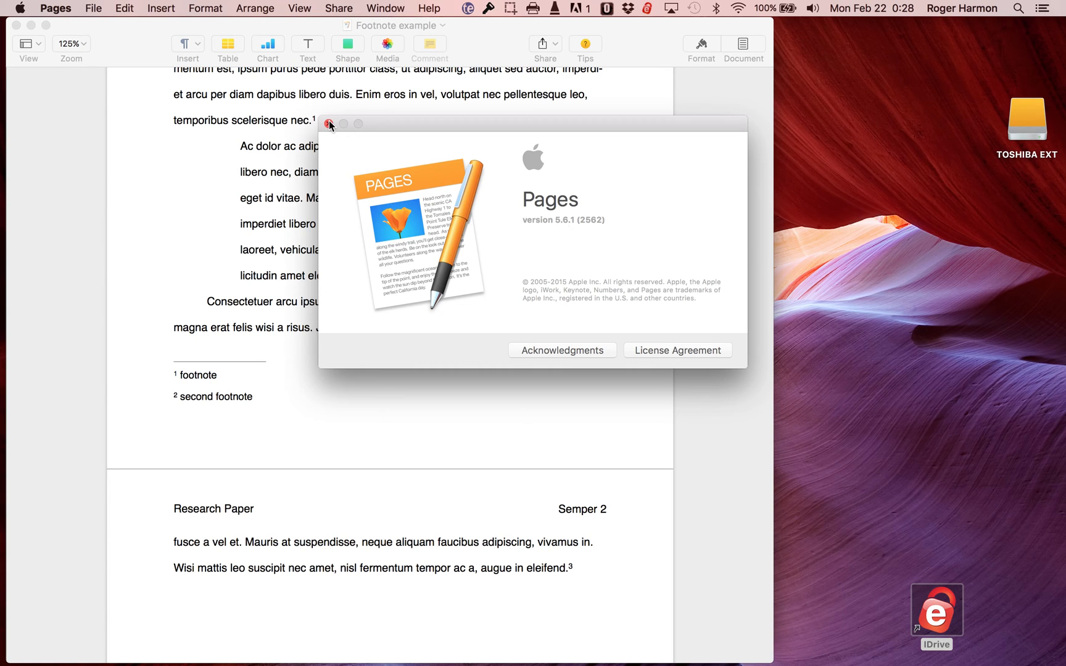
click(328, 123)
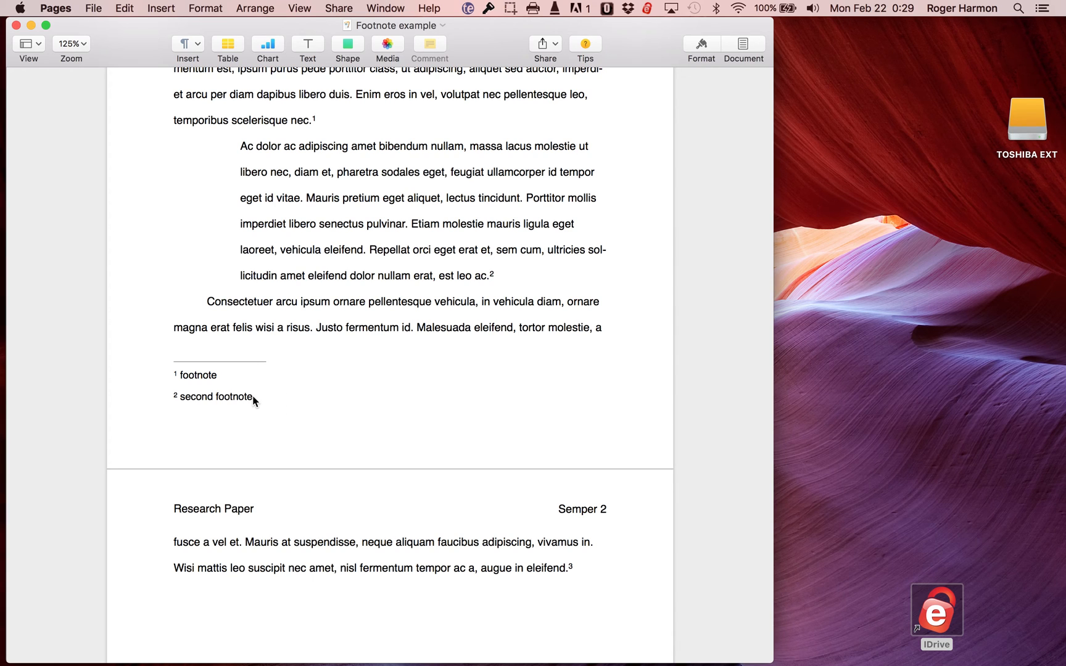
mouse_move(265, 400)
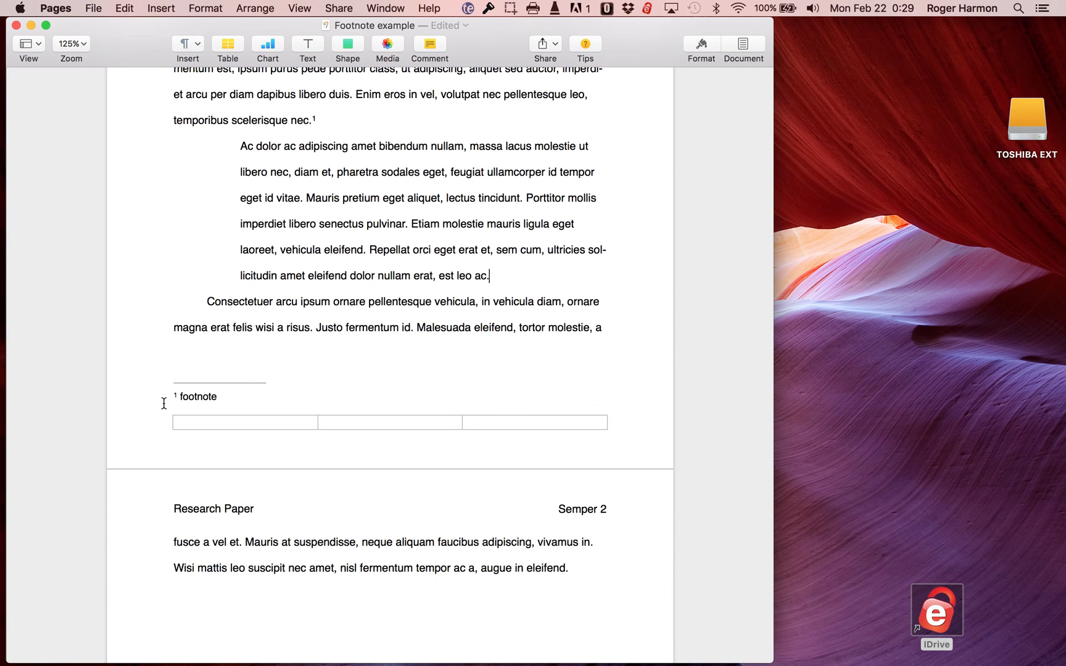
Scroll the Footnote example paper back up to the top of page one
scroll(up, 3)
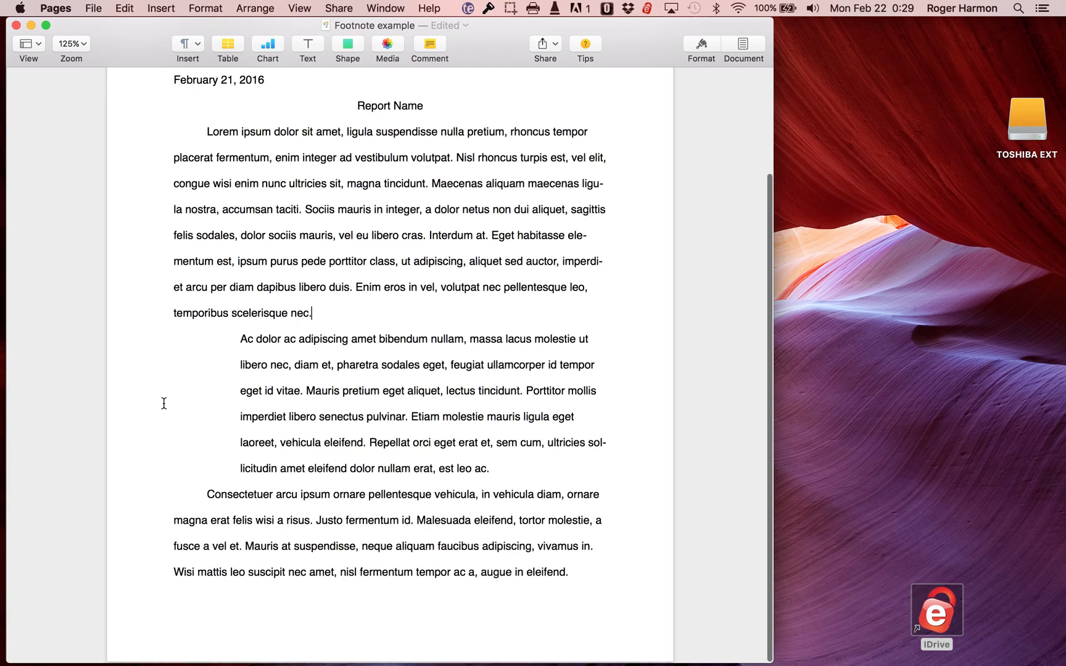
scroll(up, 3)
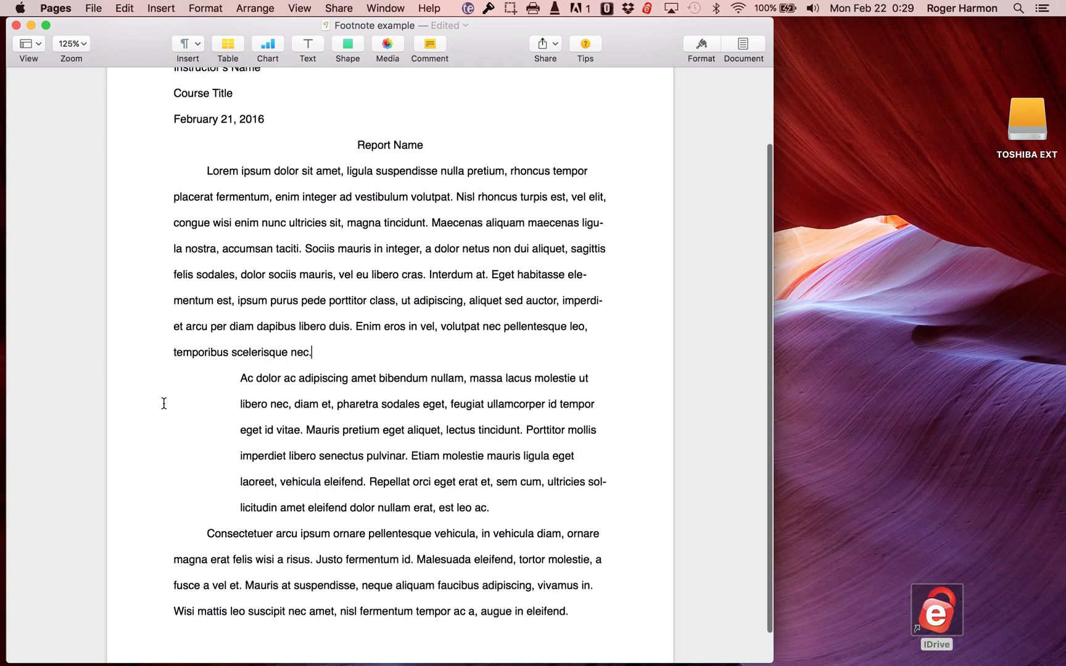
scroll(down, 3)
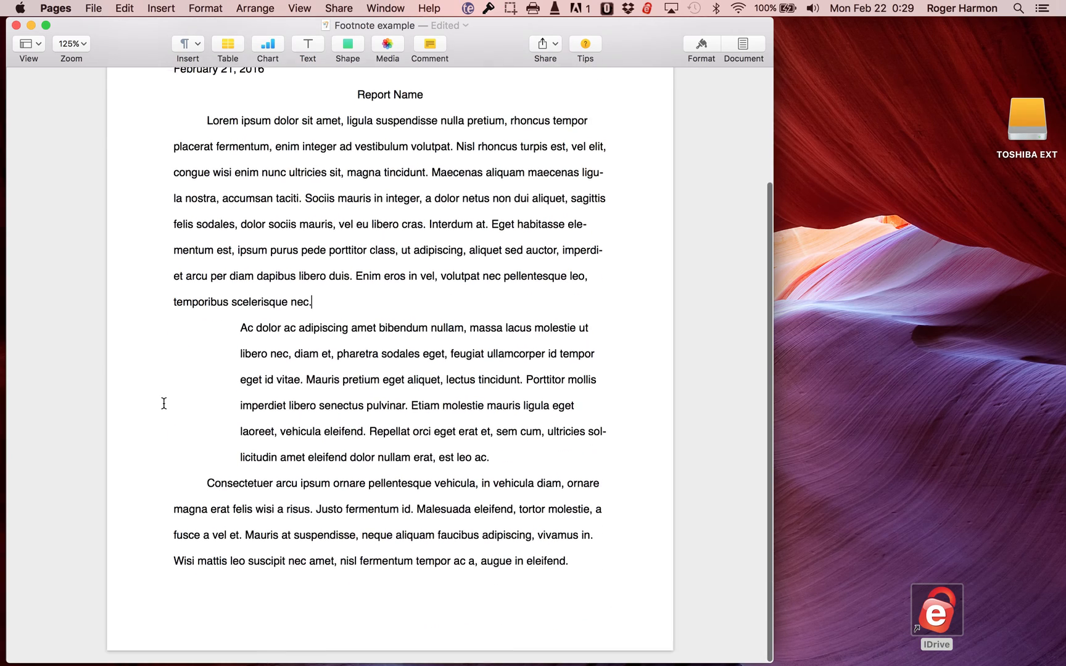
scroll(up, 3)
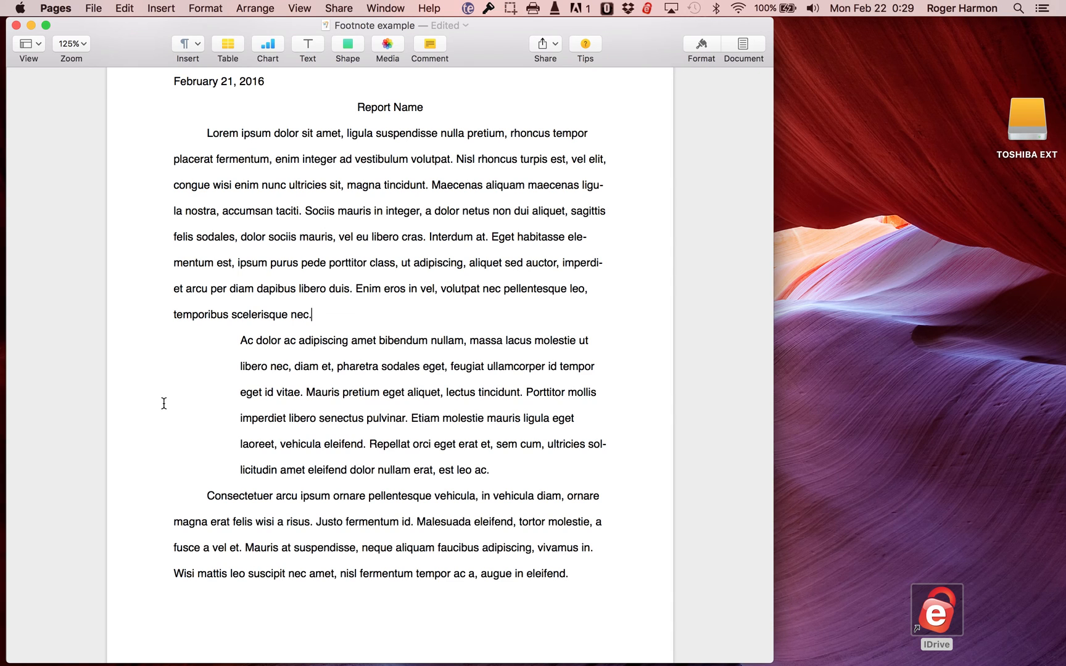
mouse_move(166, 82)
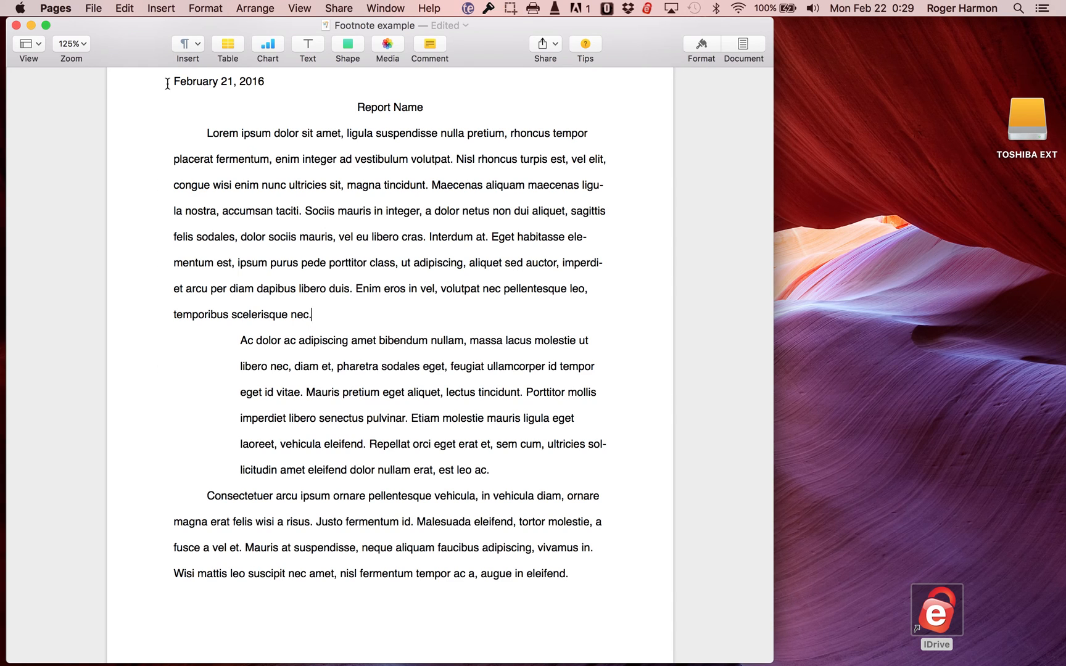
mouse_move(199, 266)
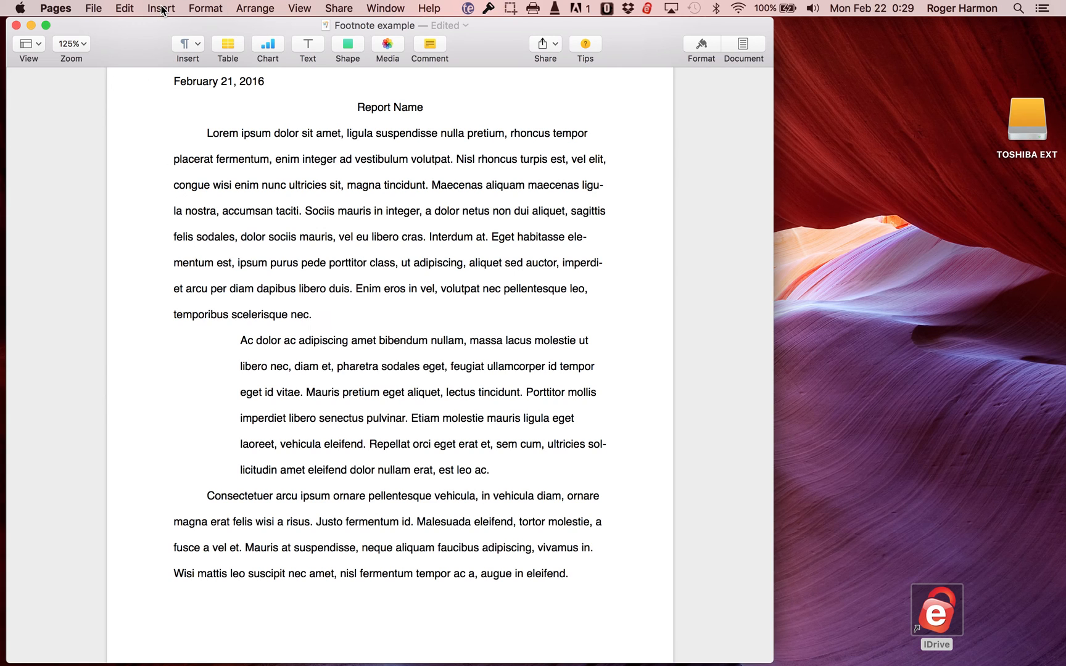
Insert footnote 1 after 'scelerisque nec.' from the toolbar Insert menu
click(160, 8)
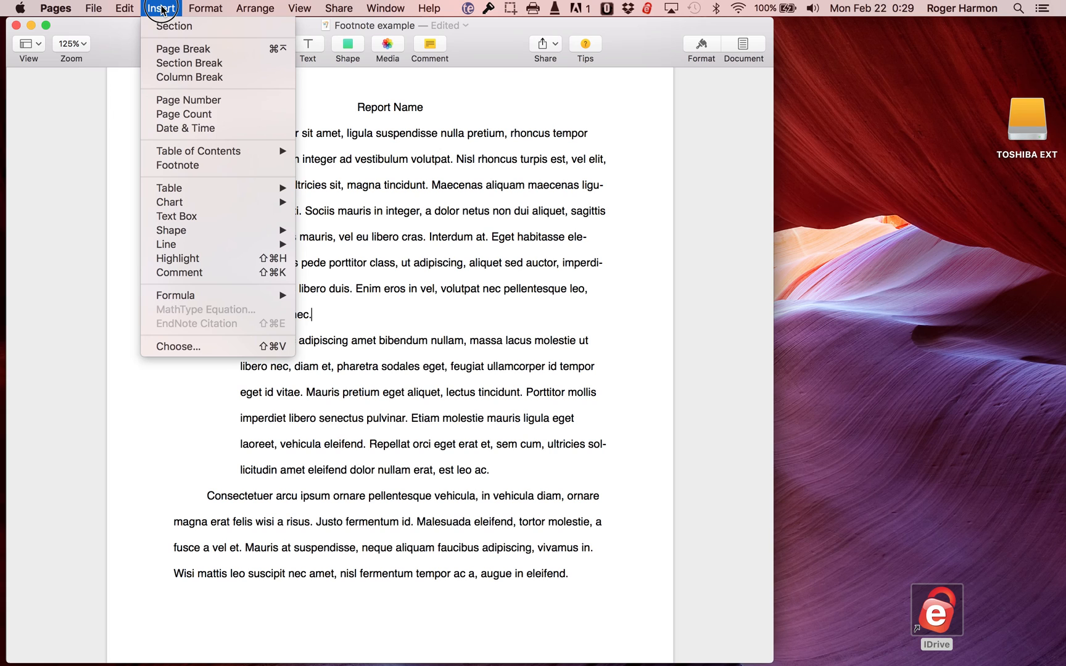
mouse_move(208, 165)
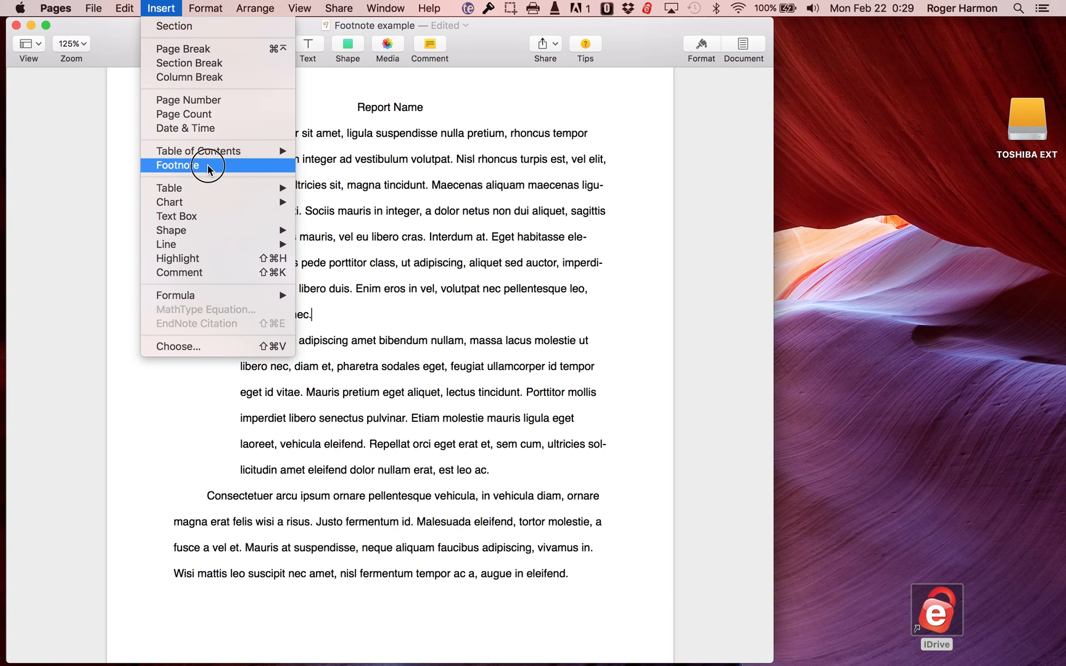
mouse_move(95, 180)
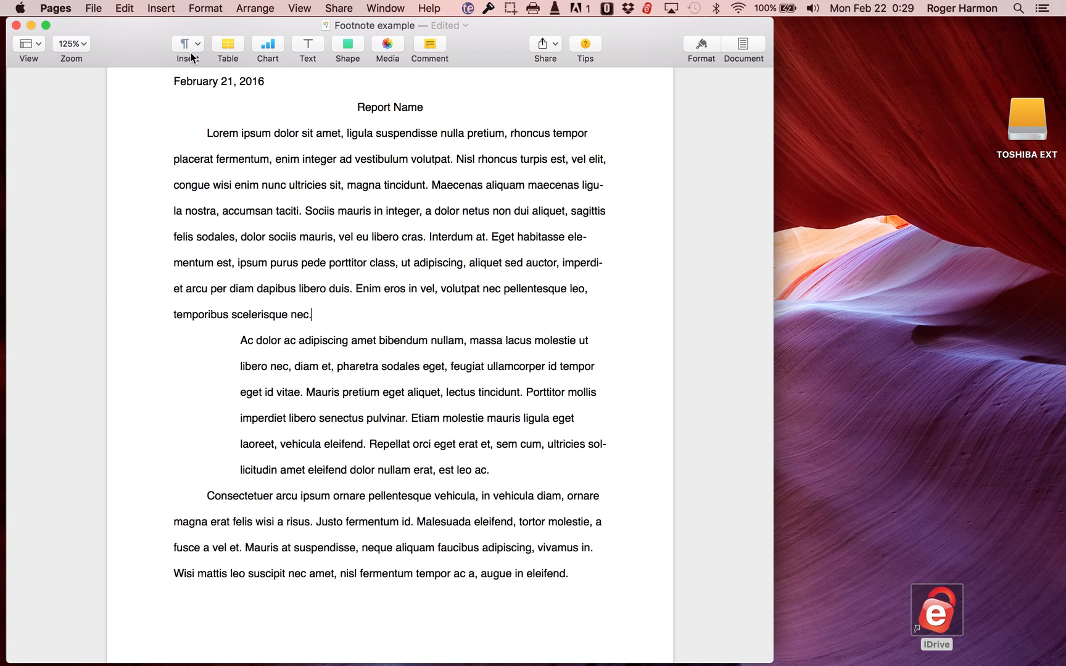
mouse_move(188, 45)
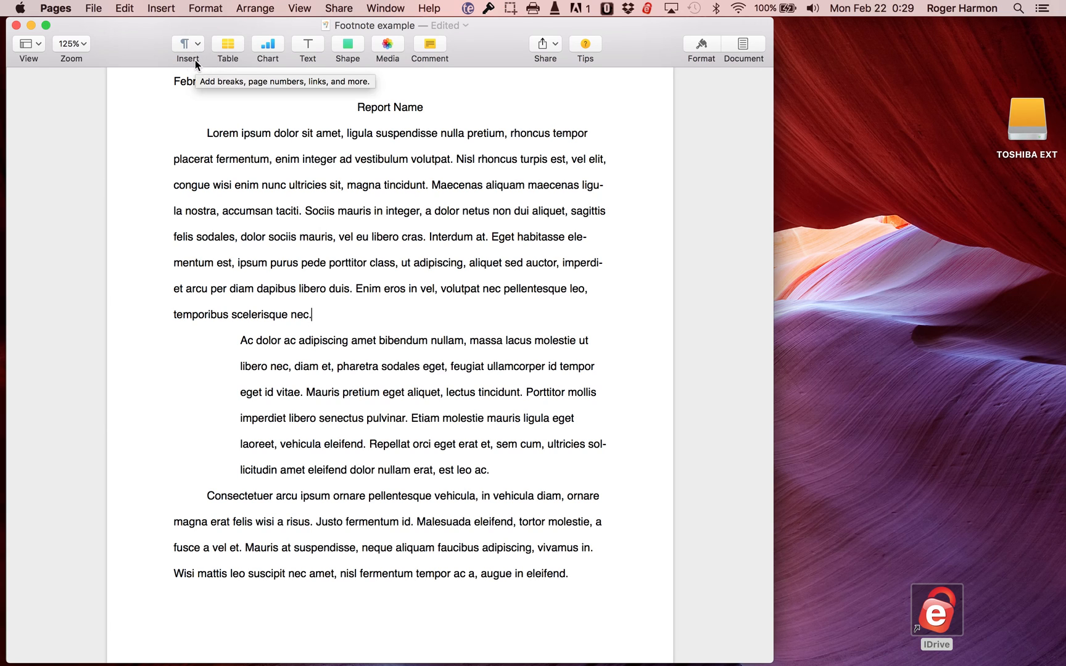
mouse_move(191, 53)
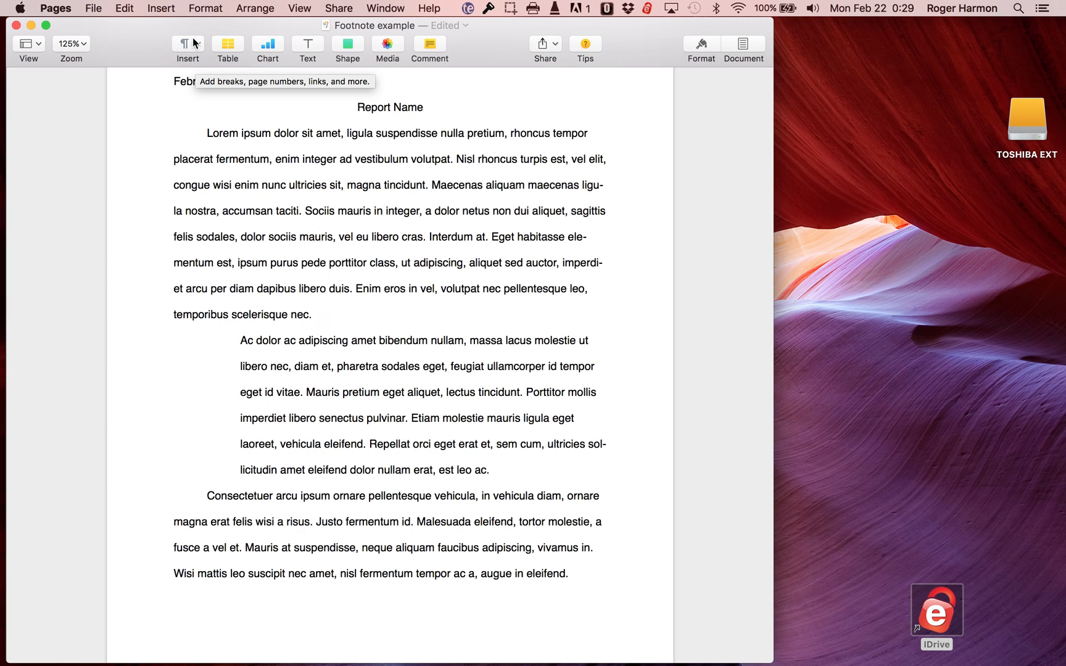
mouse_move(199, 47)
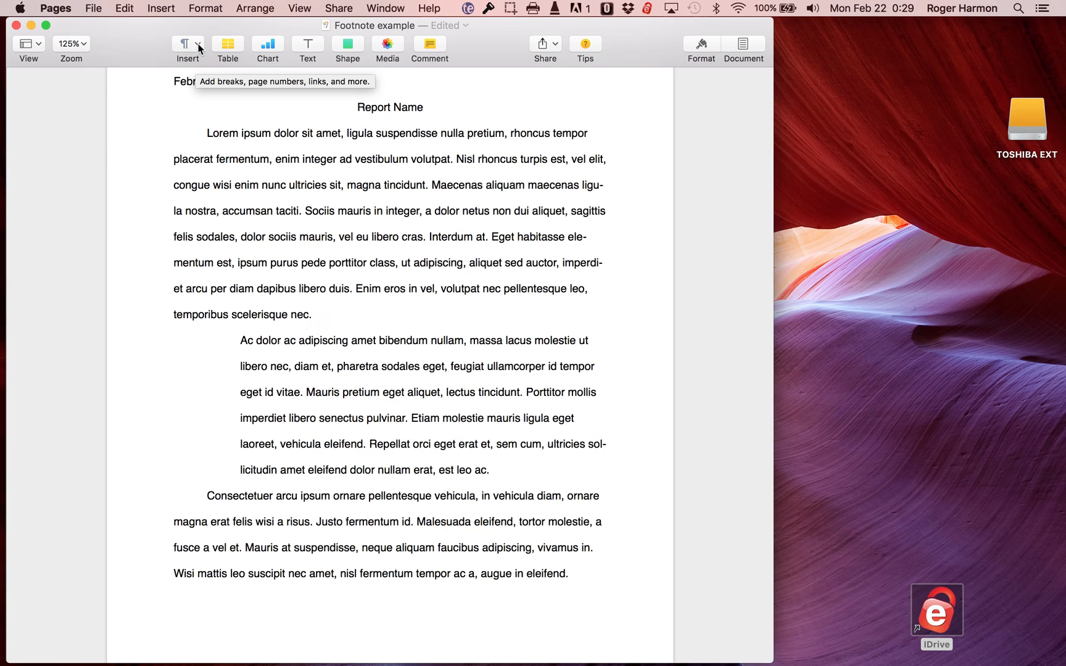
click(313, 315)
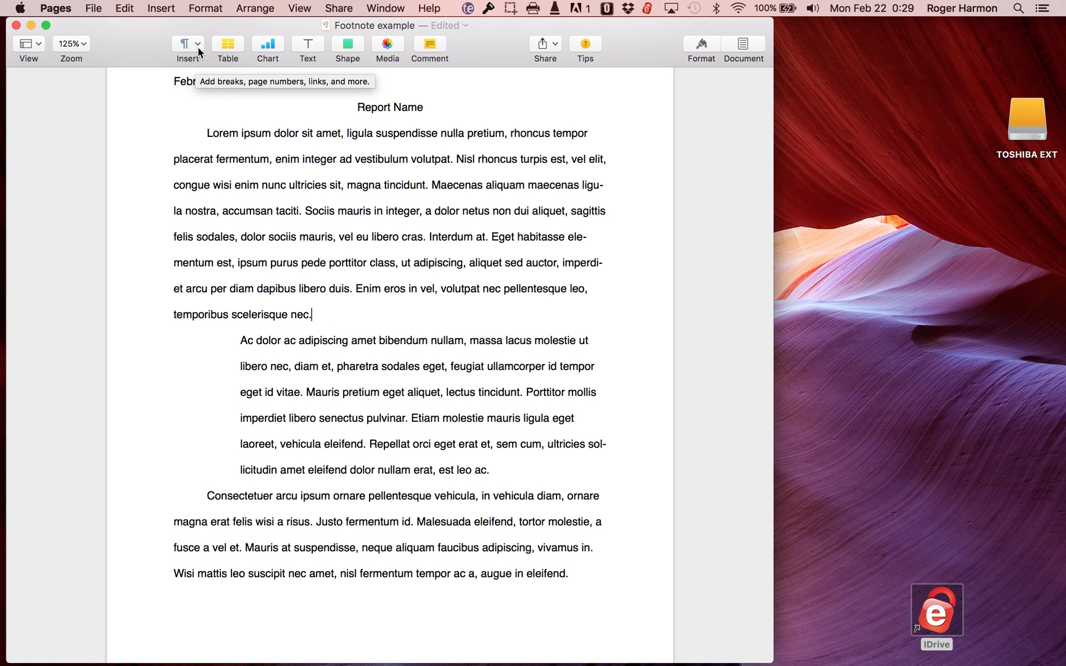
click(187, 45)
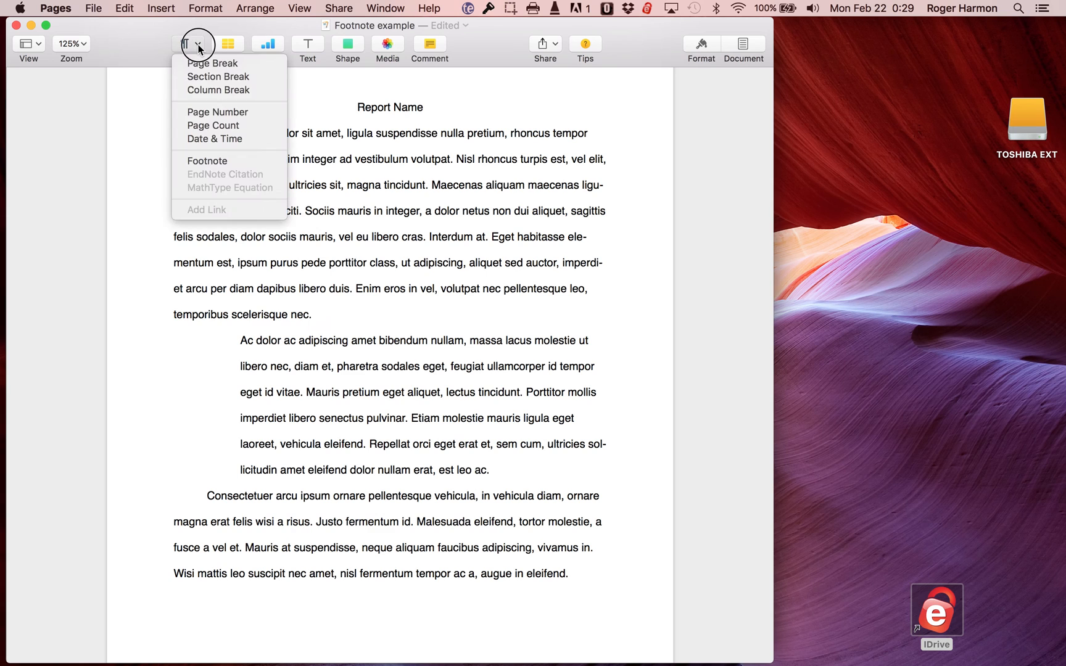
mouse_move(215, 161)
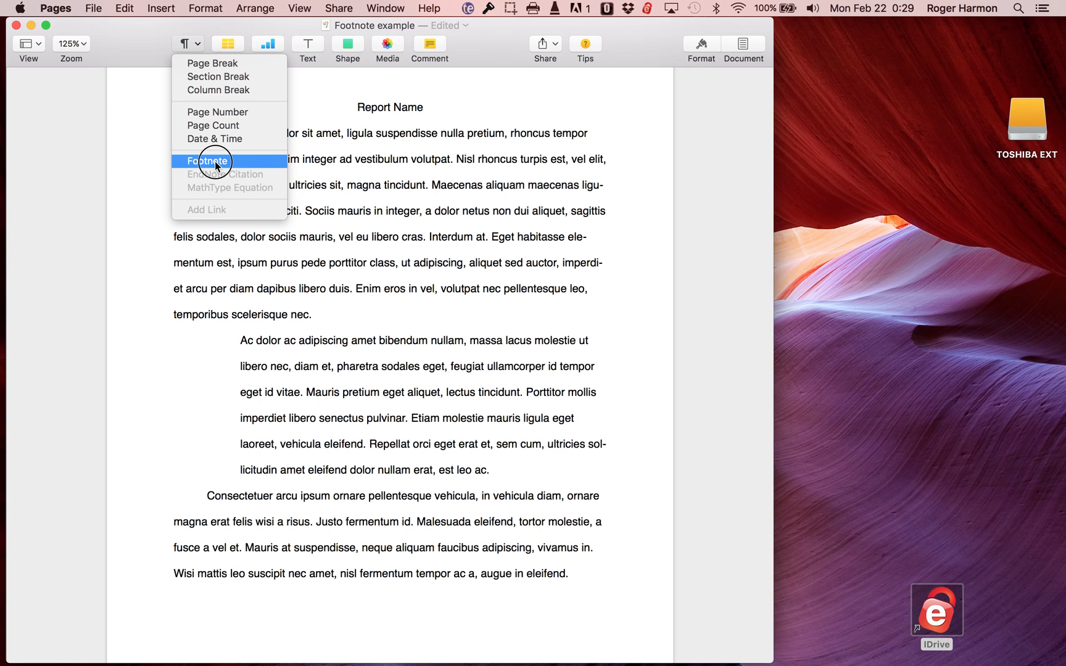
click(207, 160)
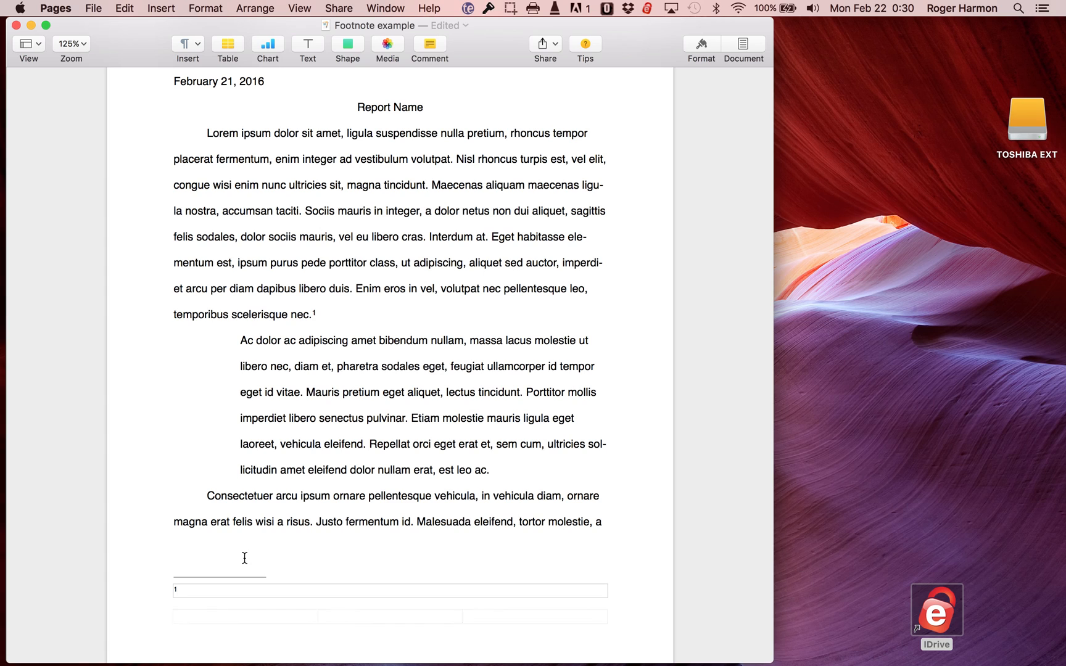
Type 'this is a footnote' into the note at the page bottom
click(249, 589)
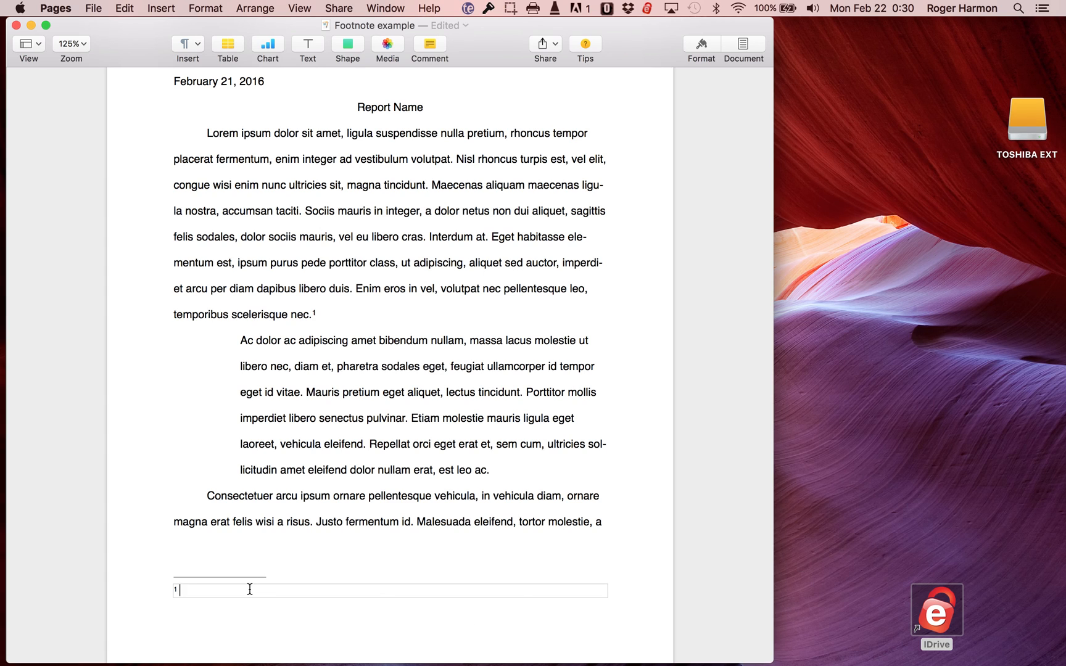
text(t)
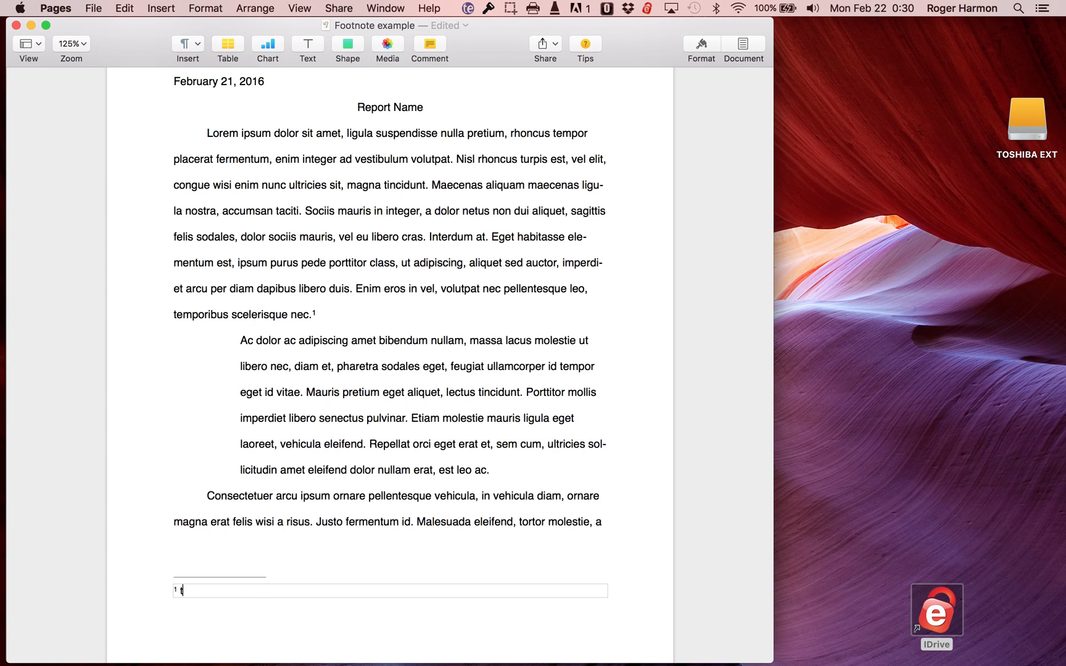
text(this is)
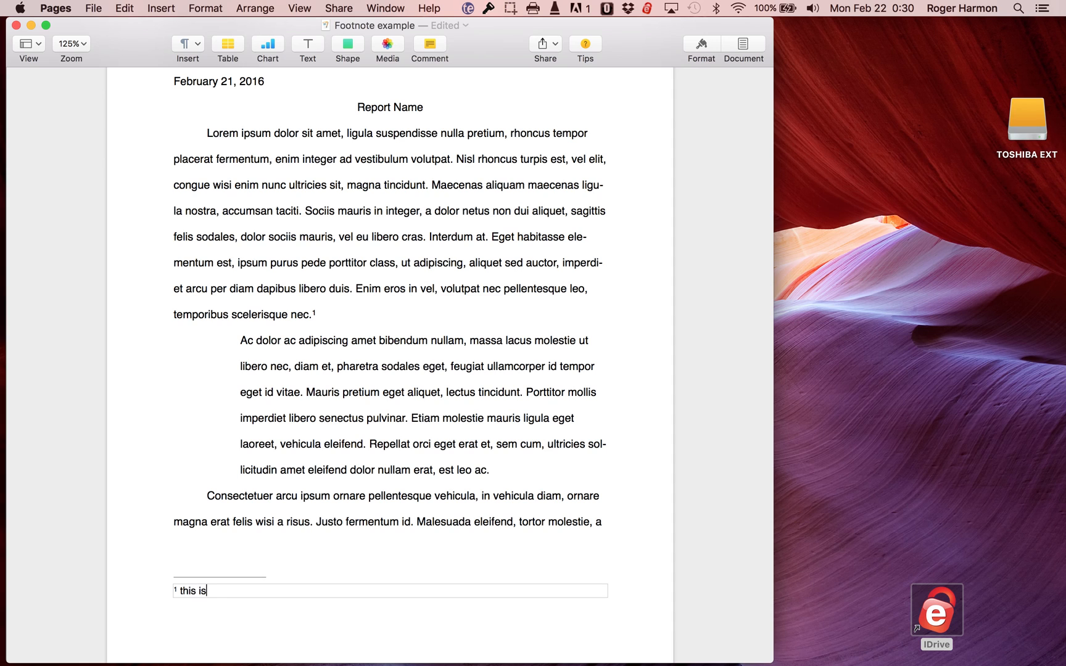
text(a footn)
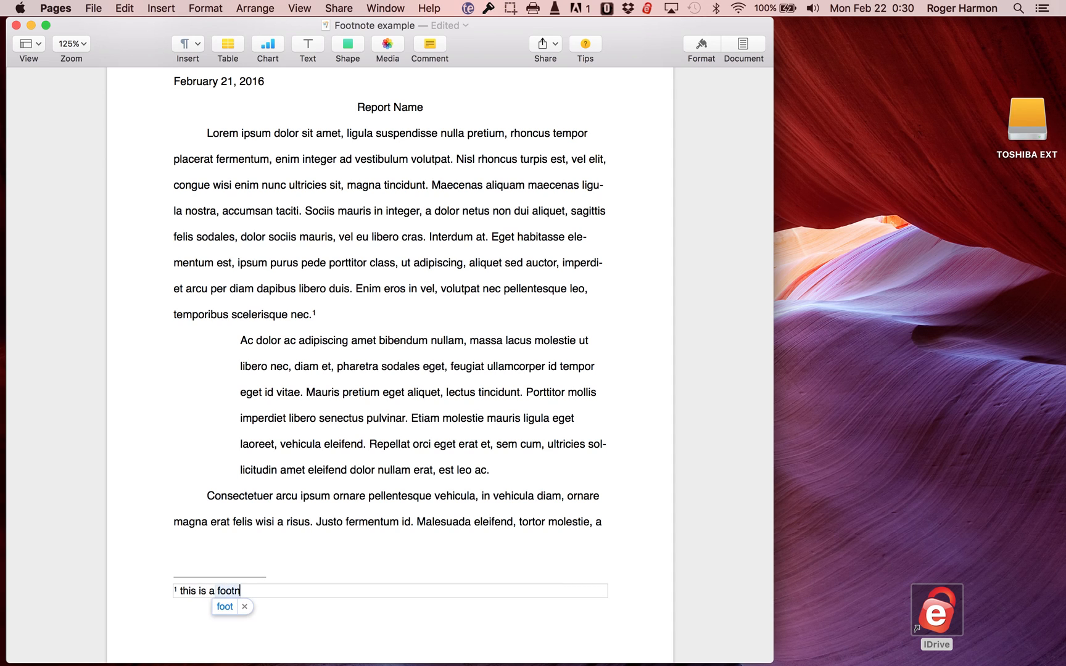
text(ote)
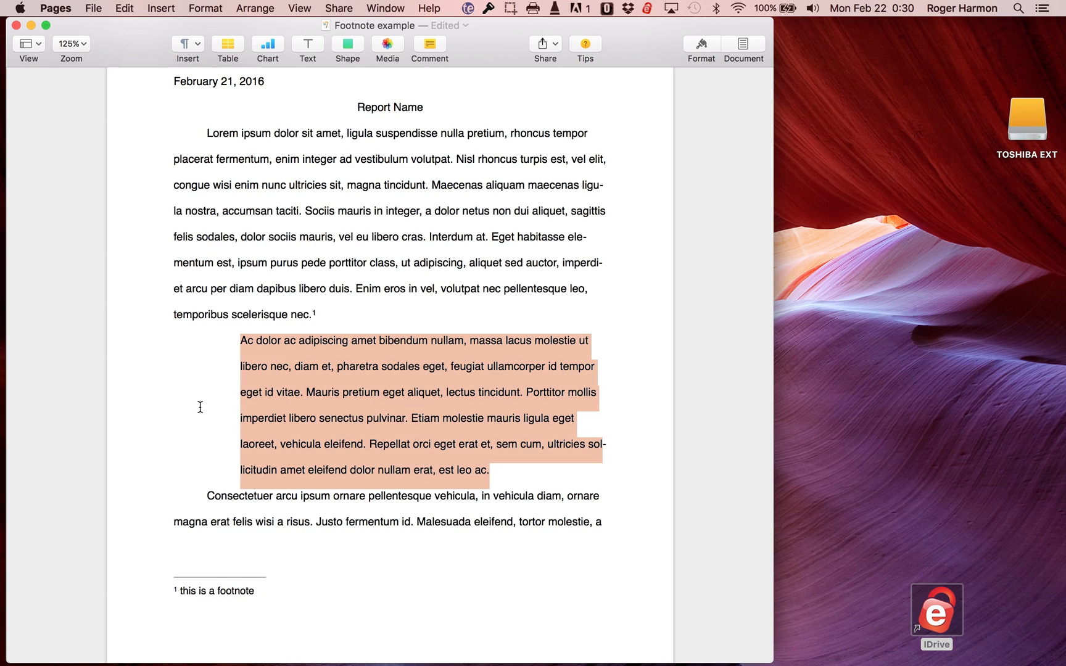
mouse_move(591, 495)
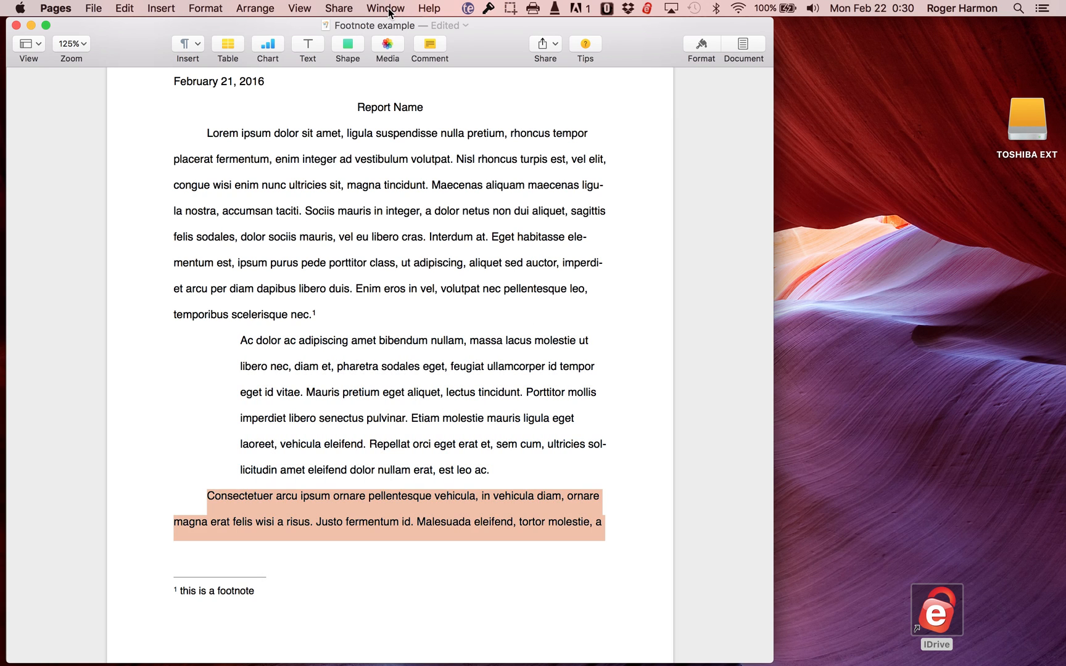
Bring Contact GoFor to the front from the Window menu and scroll its pages
click(386, 8)
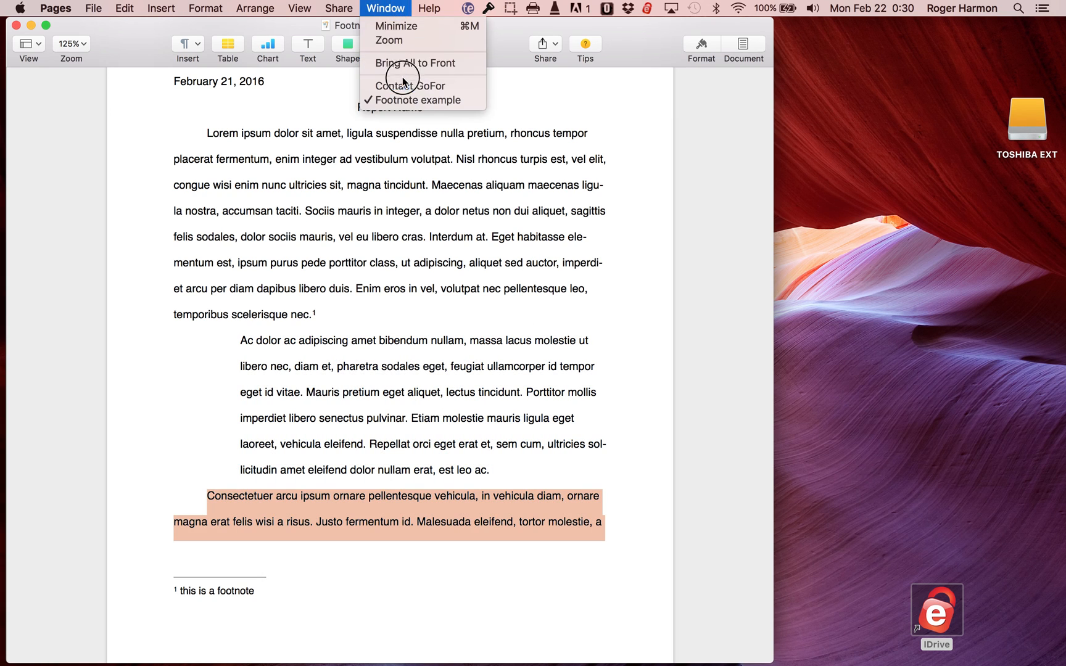
click(409, 85)
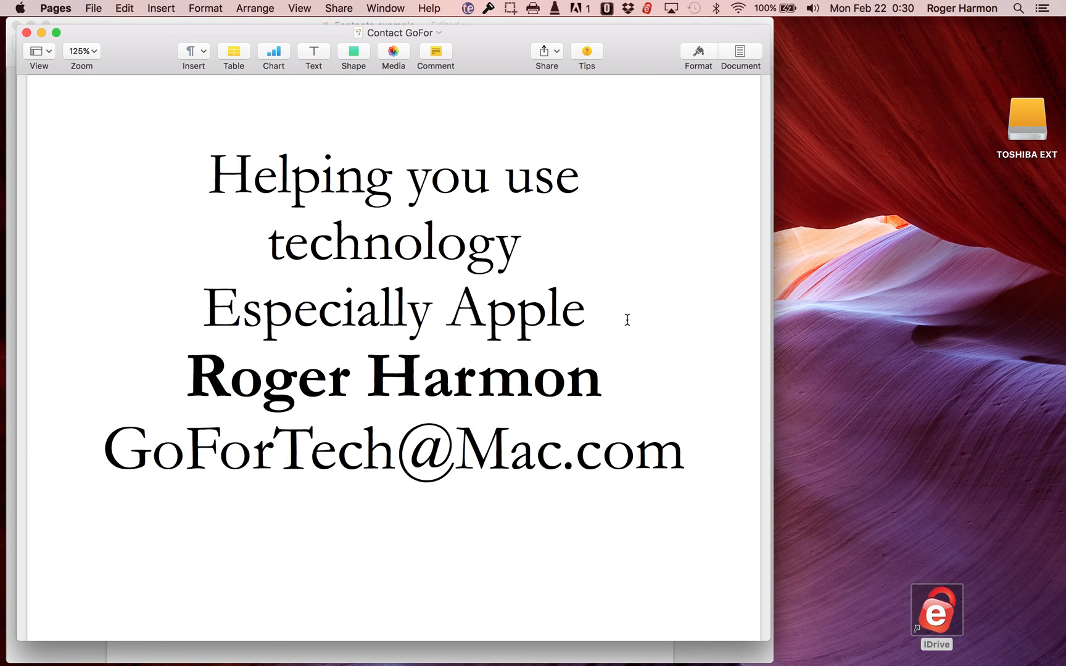
click(687, 449)
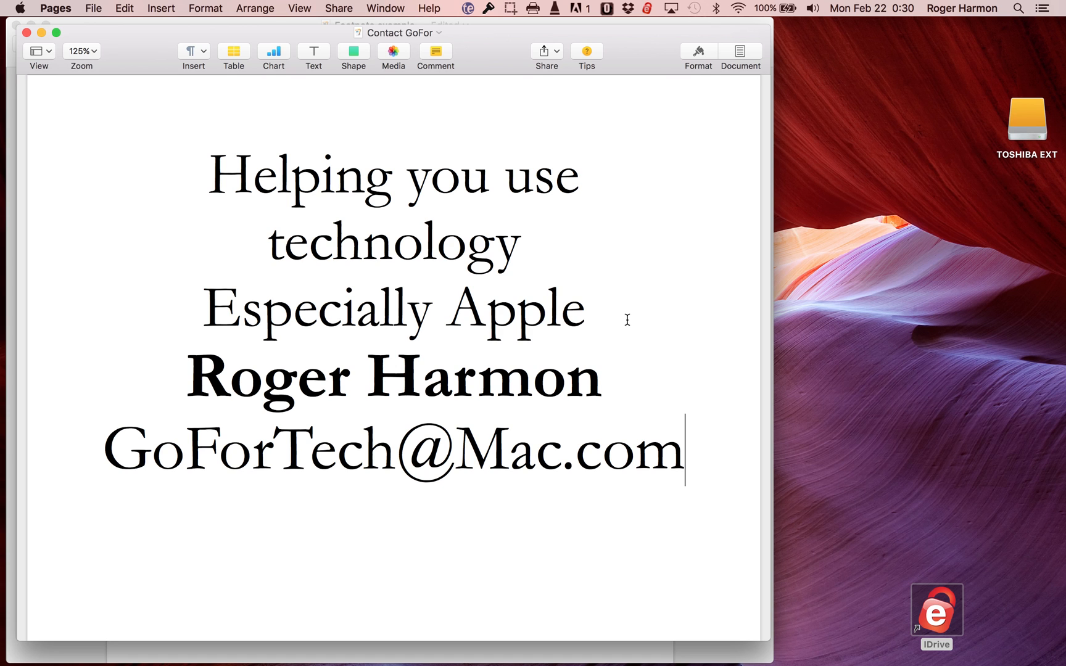
scroll(up, 3)
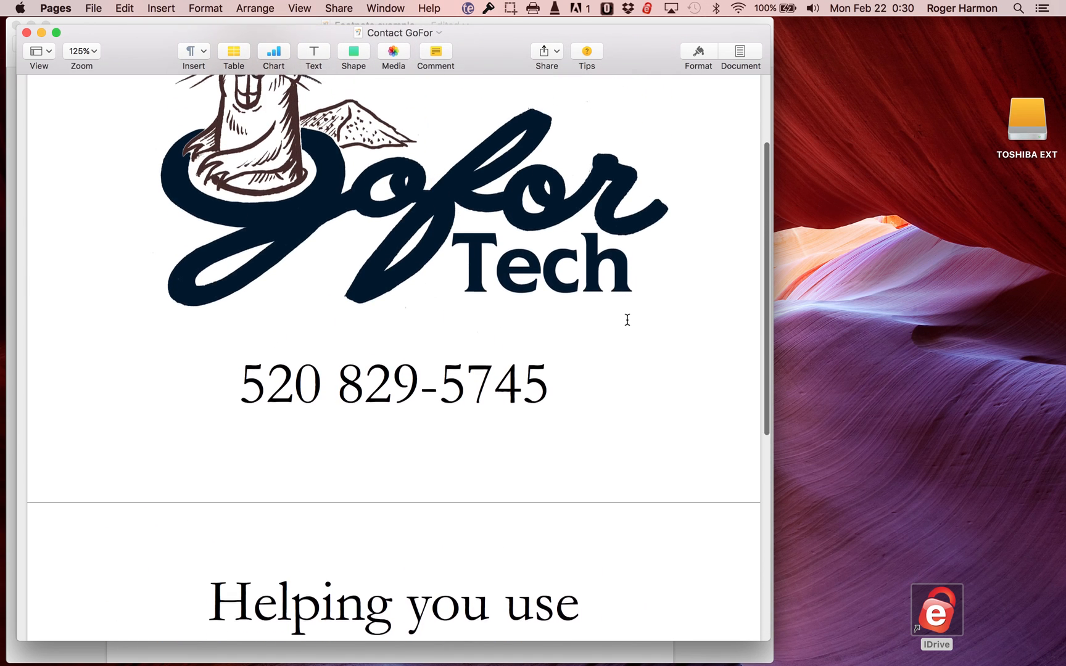
scroll(up, 3)
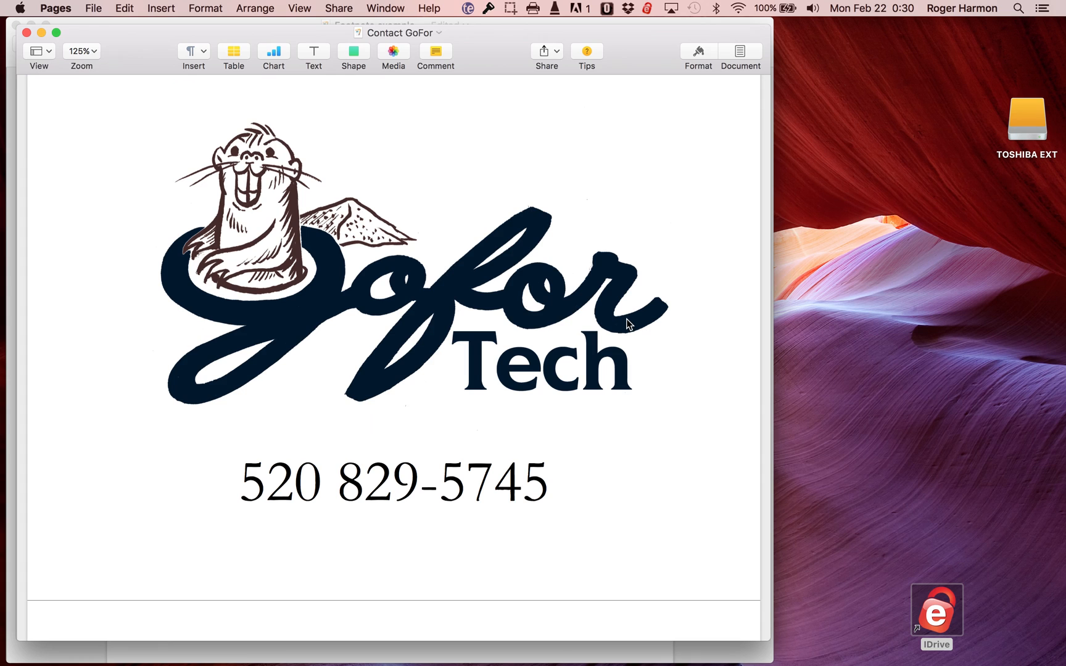